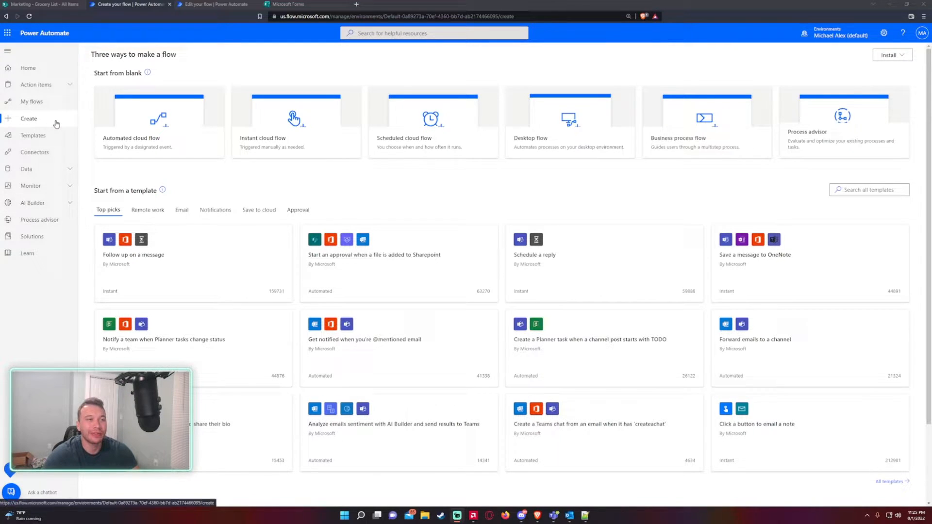
pyautogui.moveTo(58, 123)
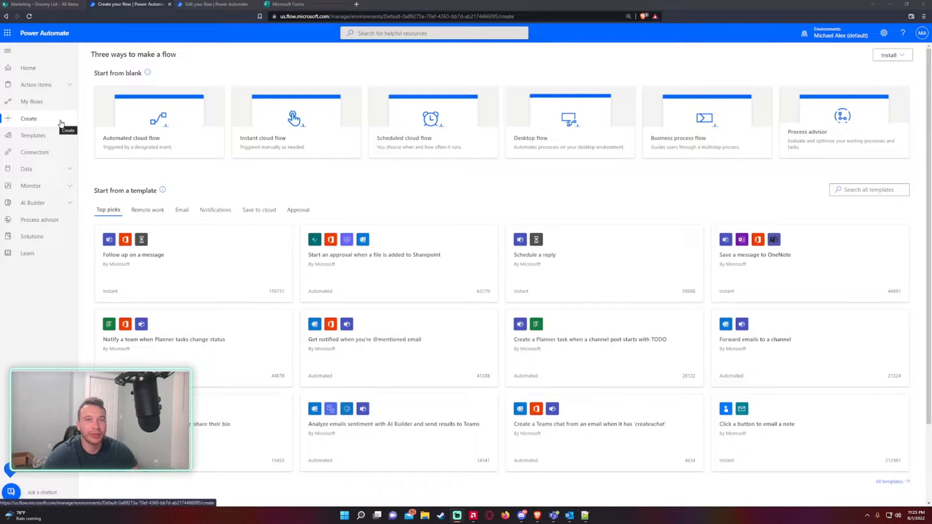
pyautogui.moveTo(158, 123)
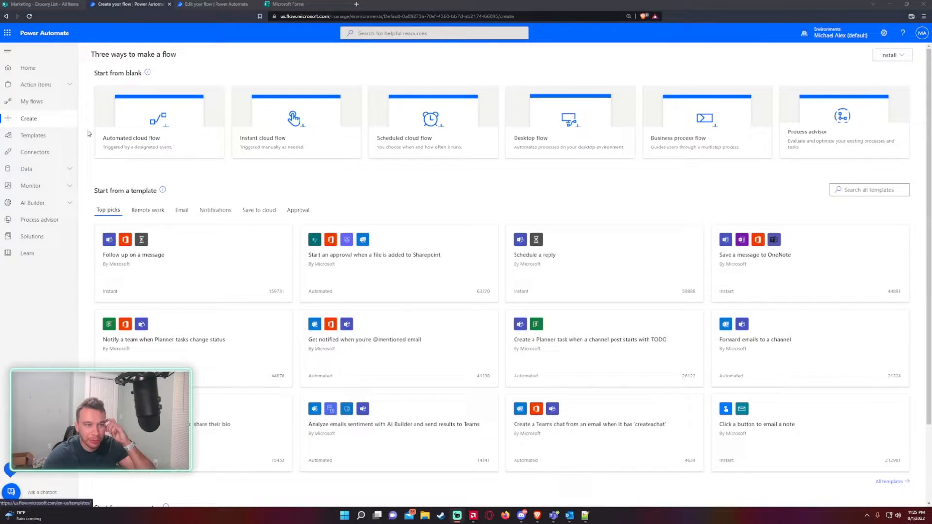
# - Create the automated cloud flow 'Flow Failed' with the SharePoint 'When an item is created' trigger
pyautogui.click(159, 122)
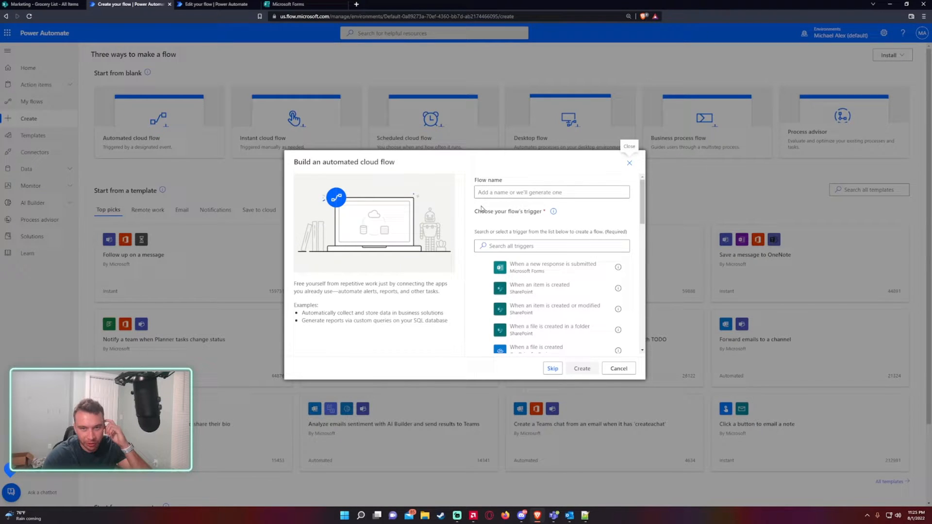
pyautogui.click(552, 193)
pyautogui.write('C')
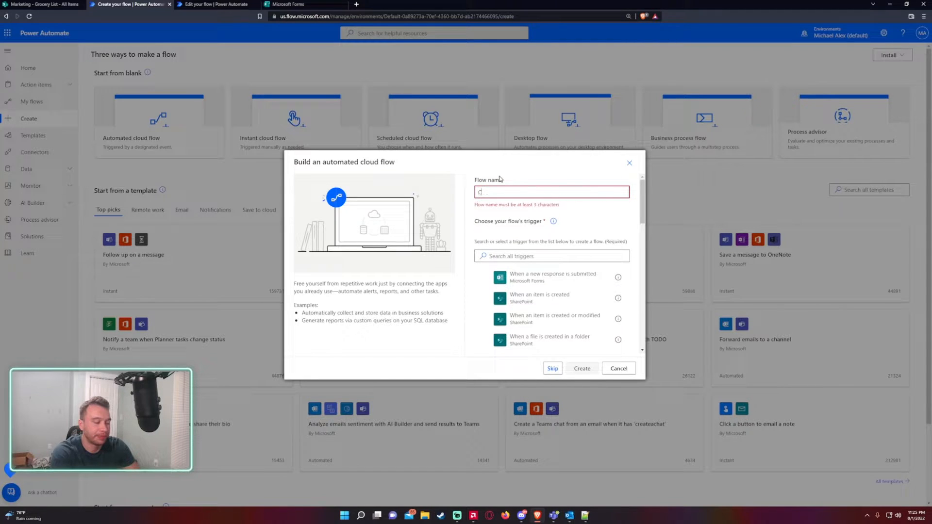
pyautogui.write('Flow Failed')
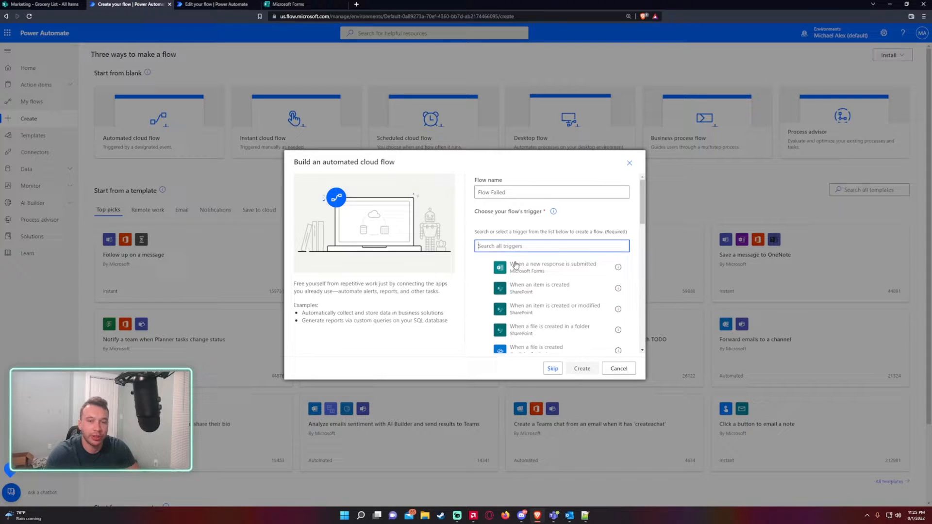
pyautogui.click(552, 368)
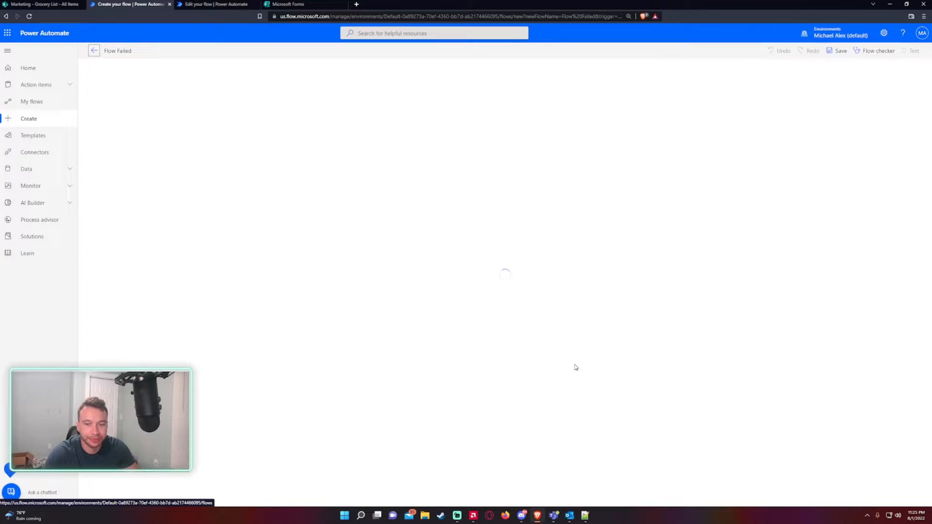
pyautogui.click(42, 4)
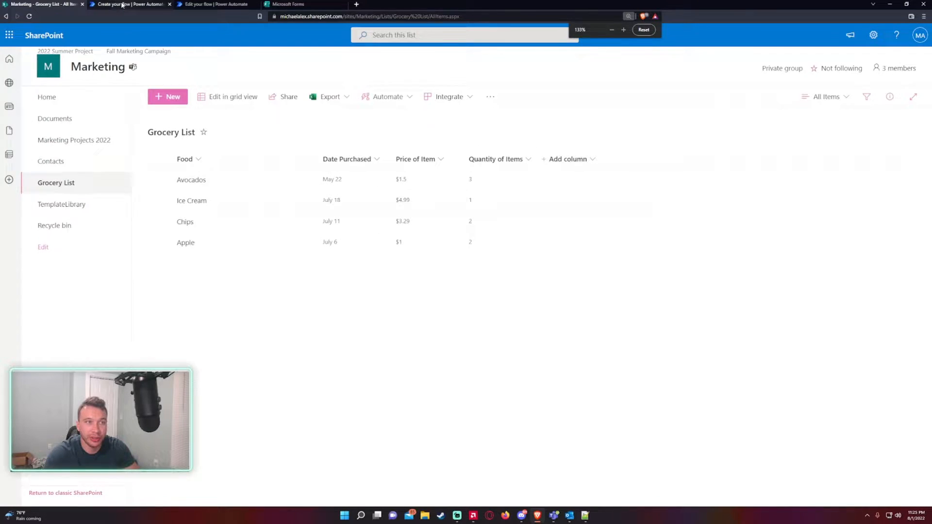
pyautogui.click(129, 4)
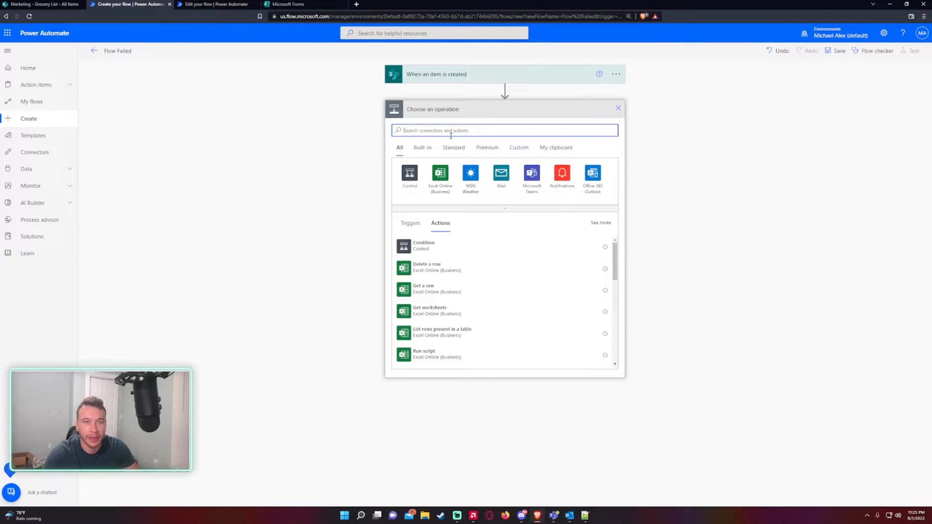
# - Add a SharePoint Update item action on Marketing / Grocery List using the created item's ID
pyautogui.write('update item')
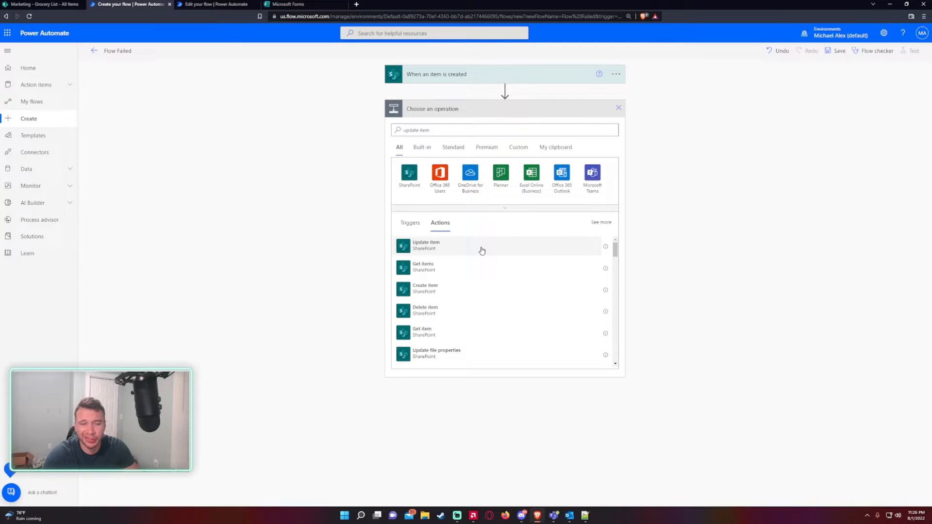
pyautogui.click(425, 244)
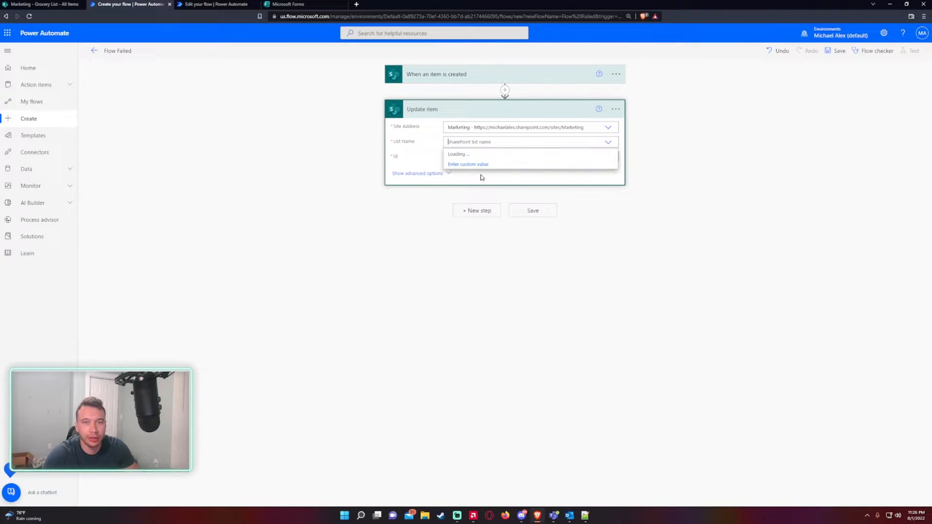
pyautogui.click(529, 141)
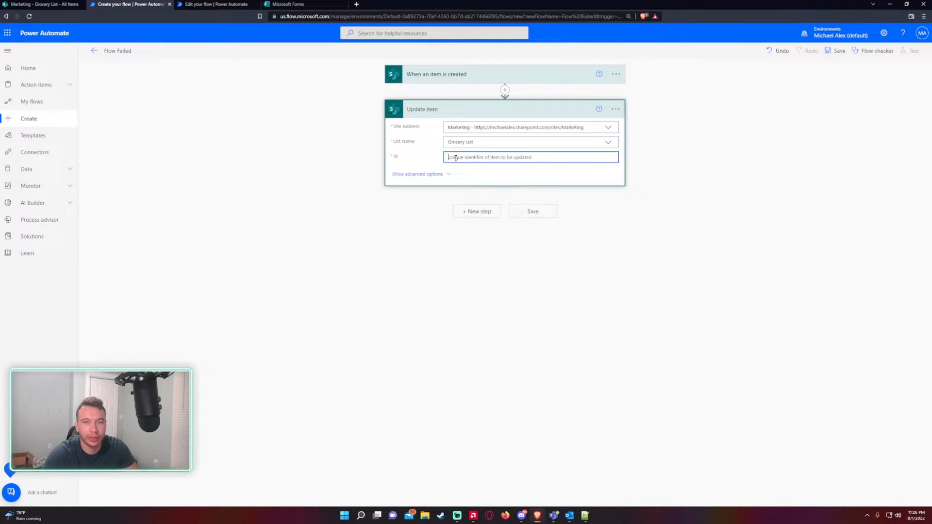
pyautogui.click(531, 157)
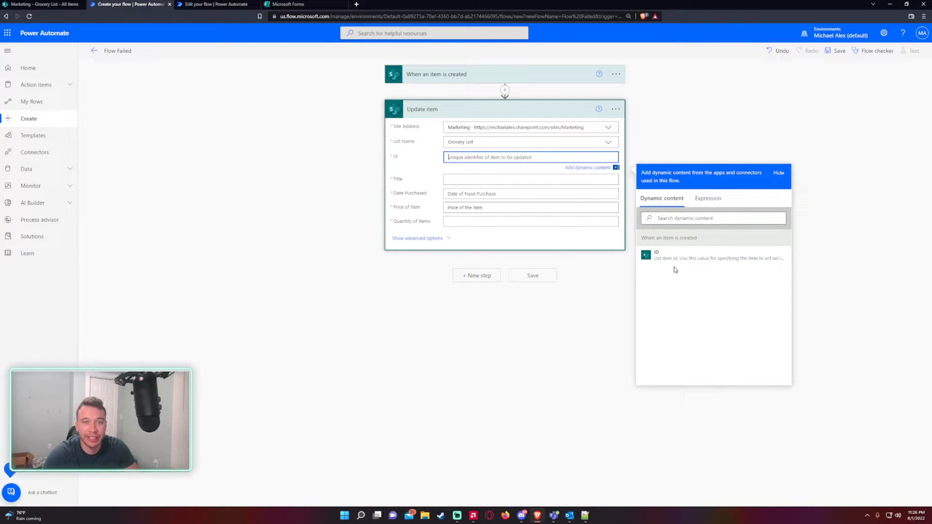
pyautogui.click(657, 255)
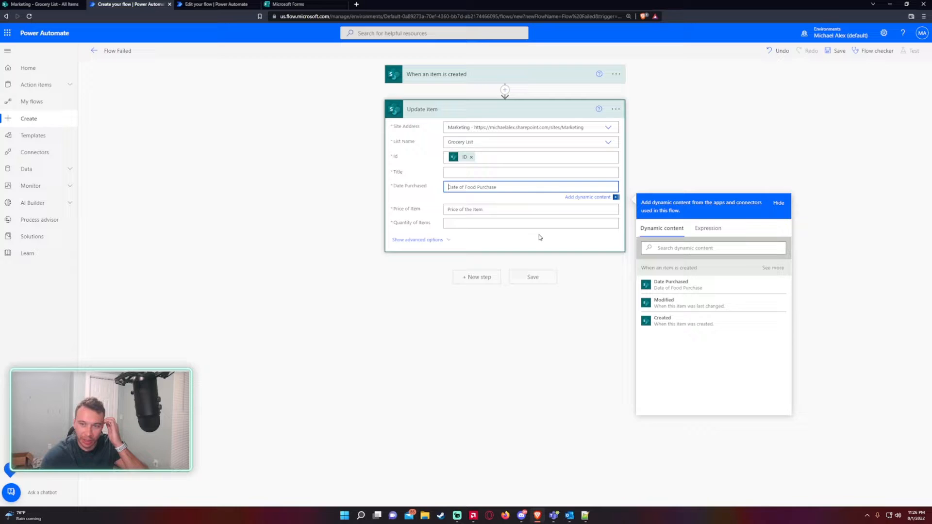
# - Set Date Purchased to an add(1,...) expression, fill Quantity from the trigger, and save the flow
pyautogui.click(708, 235)
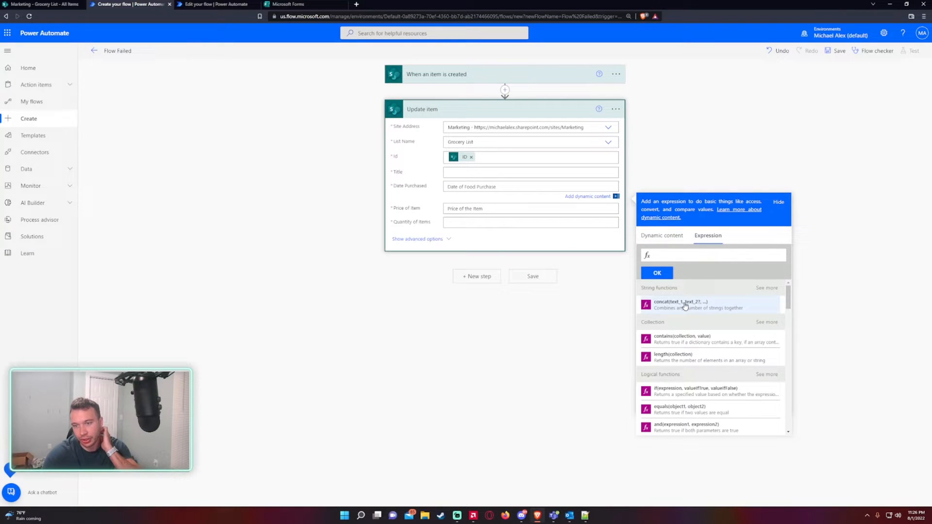
pyautogui.moveTo(696, 306)
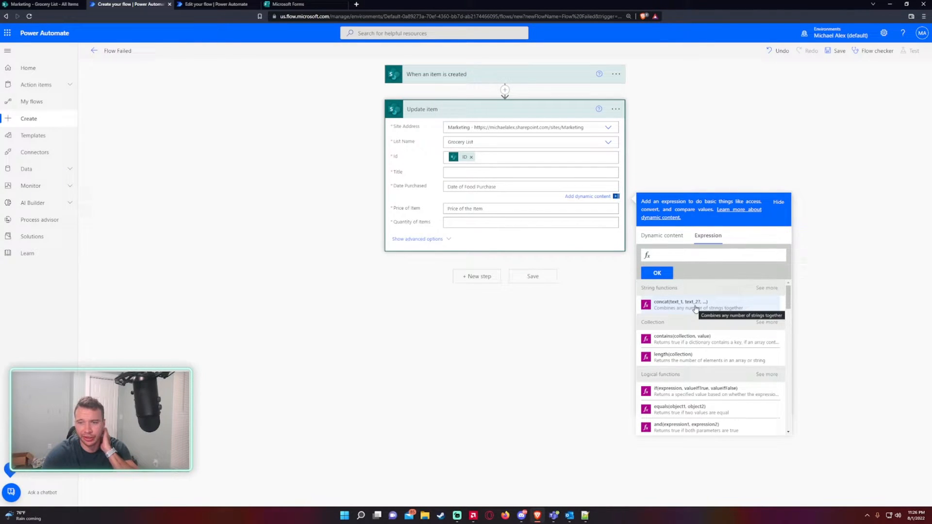
pyautogui.write('add(1,2')
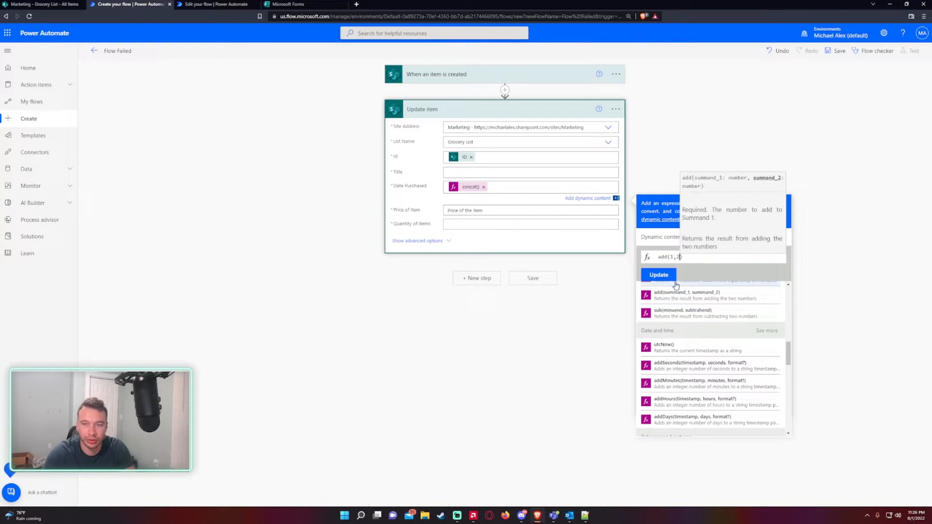
pyautogui.click(658, 275)
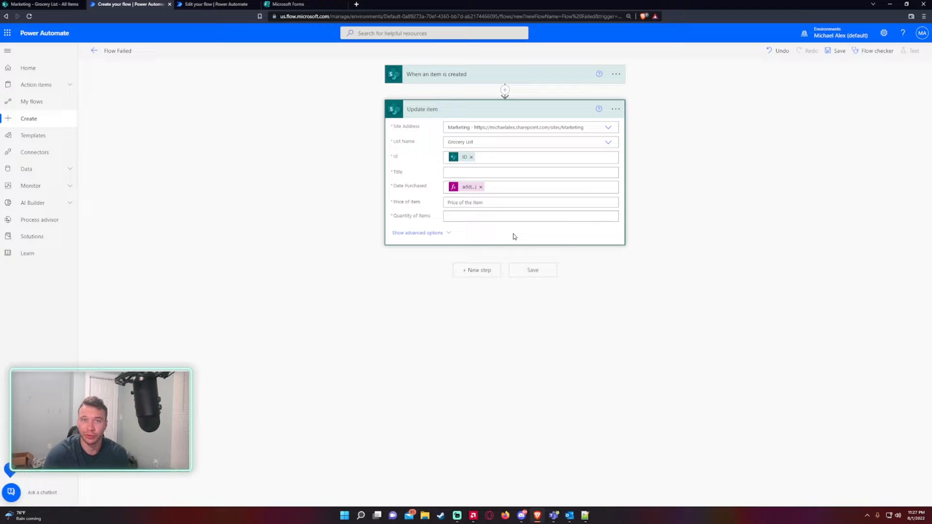
pyautogui.click(875, 51)
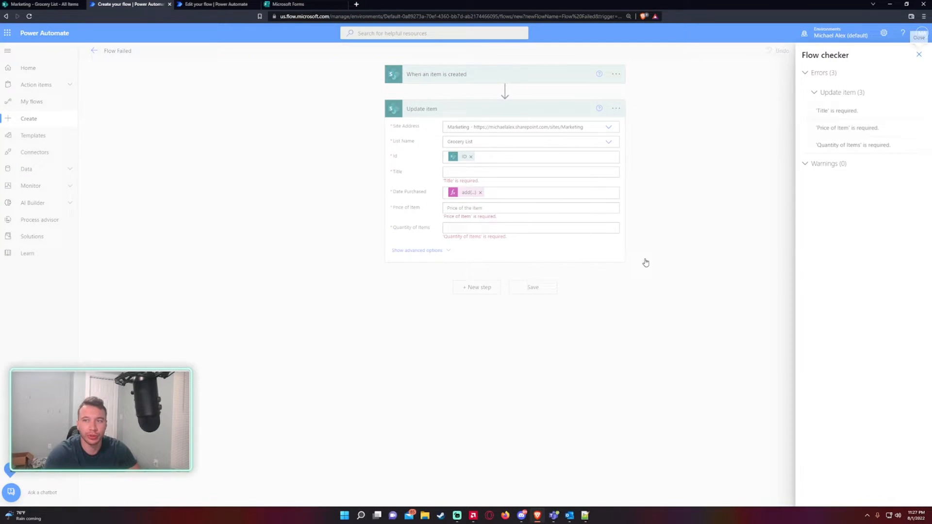
pyautogui.click(530, 171)
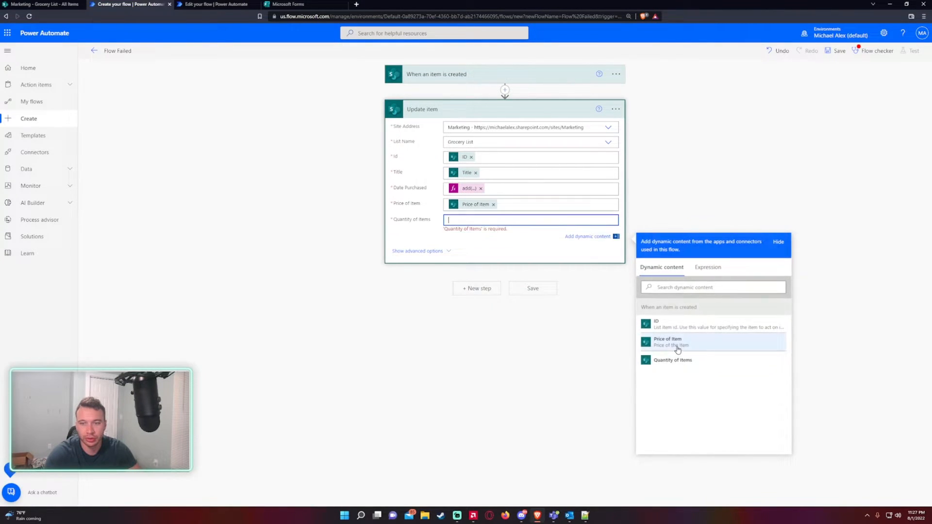
pyautogui.click(672, 360)
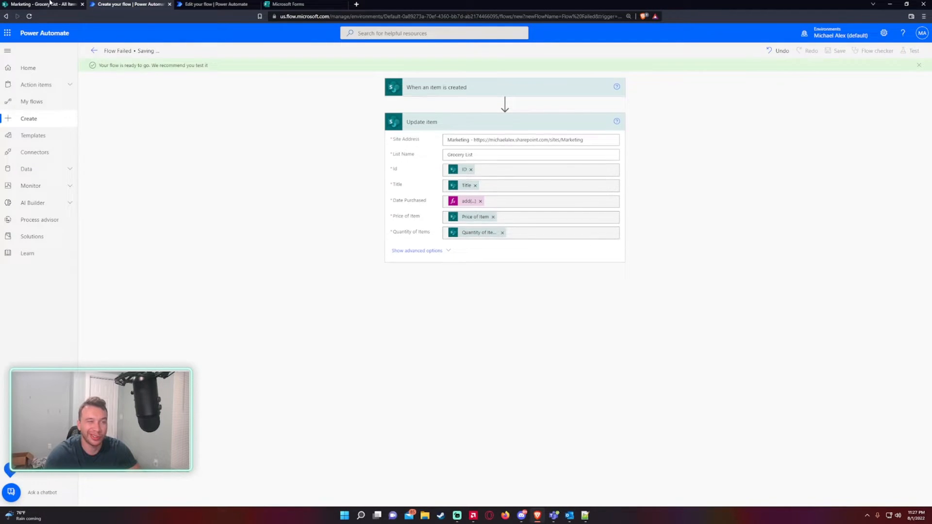
# - Add a Tacos item dated 8/10/2022 at 2.99, quantity 5, to the SharePoint Grocery List
pyautogui.click(42, 4)
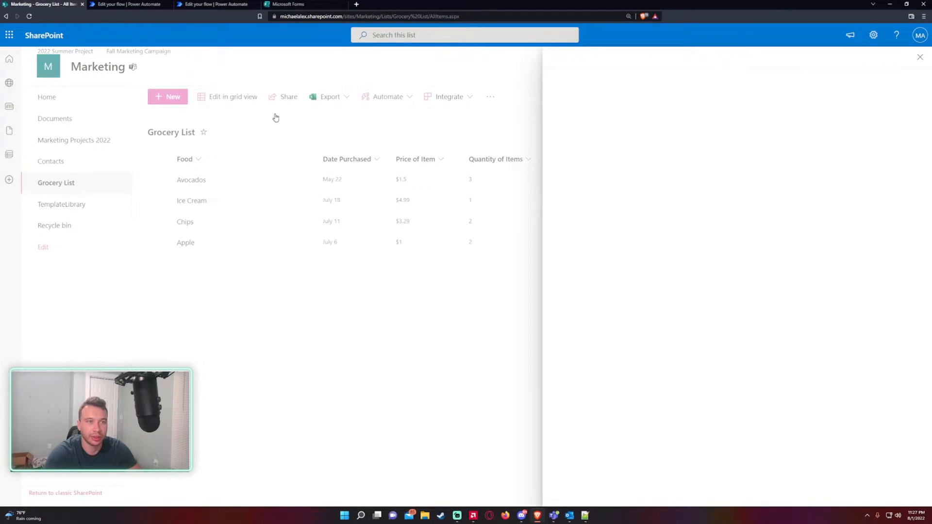
pyautogui.click(168, 96)
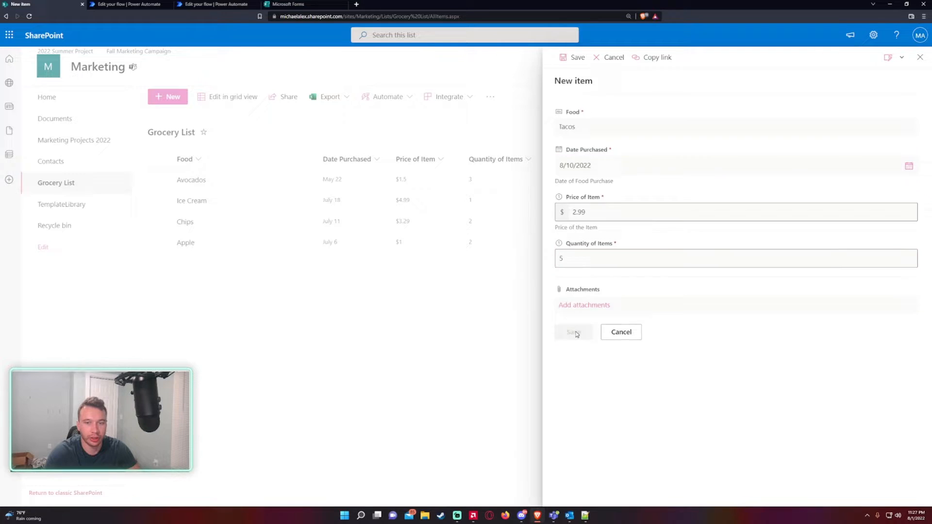
pyautogui.click(573, 332)
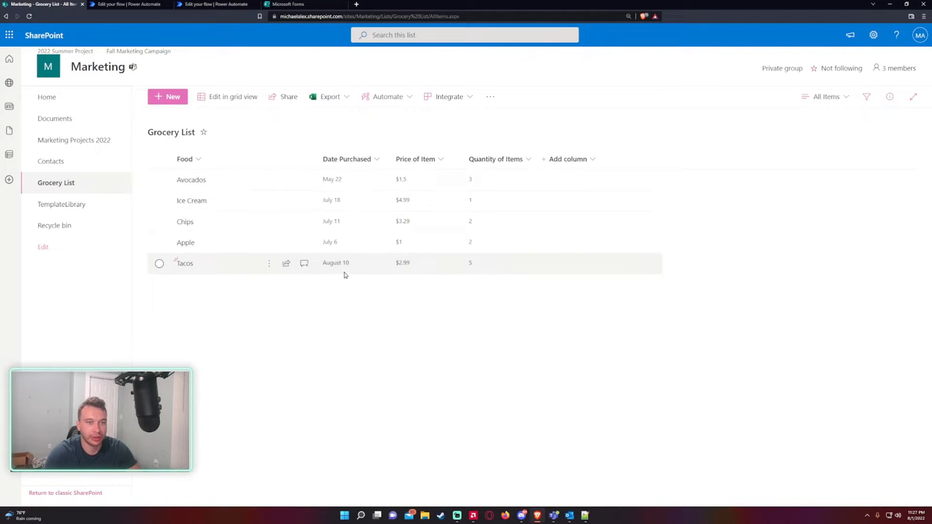
pyautogui.click(128, 3)
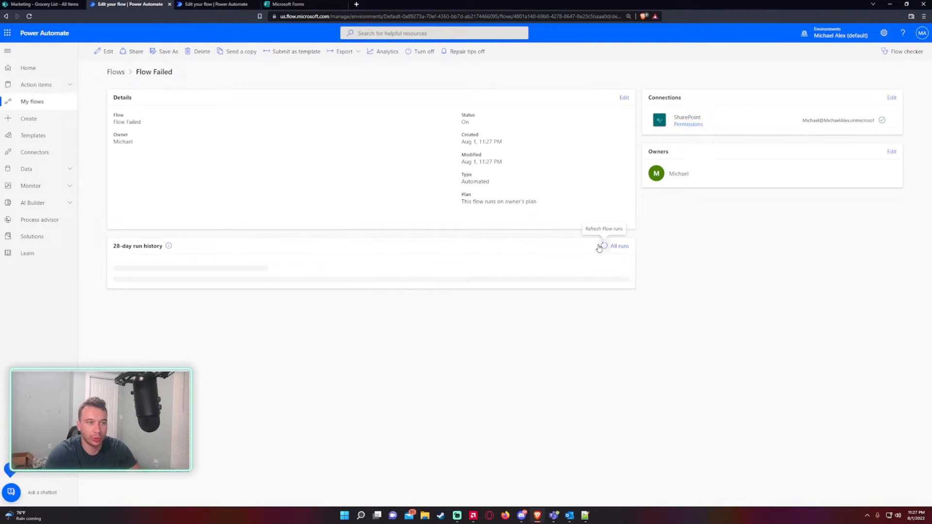
# - Refresh run history, inspect the failed run's Update item inputs, and return to editing the flow
pyautogui.click(603, 246)
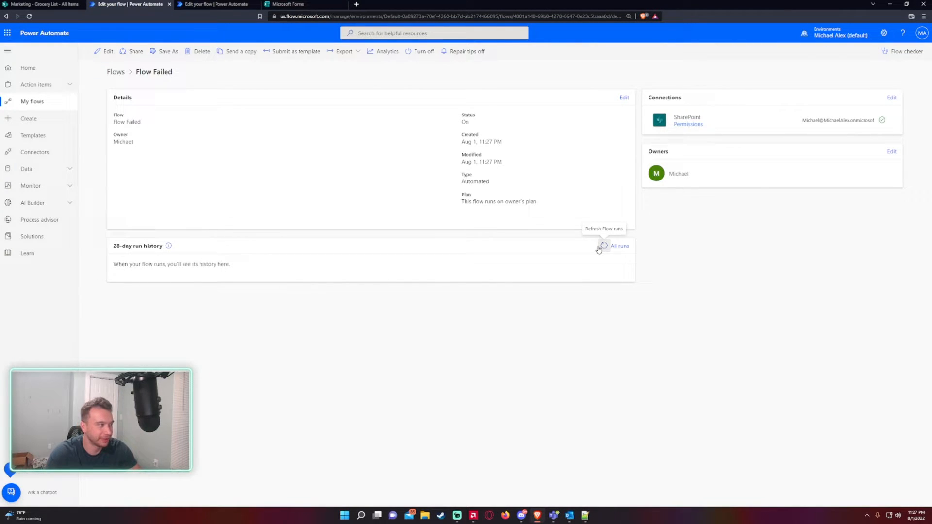
pyautogui.click(603, 246)
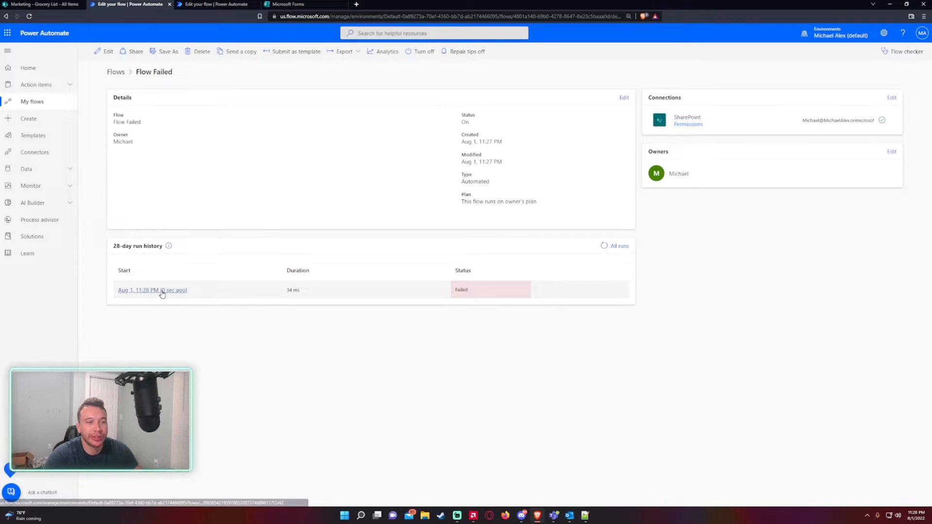
pyautogui.click(152, 290)
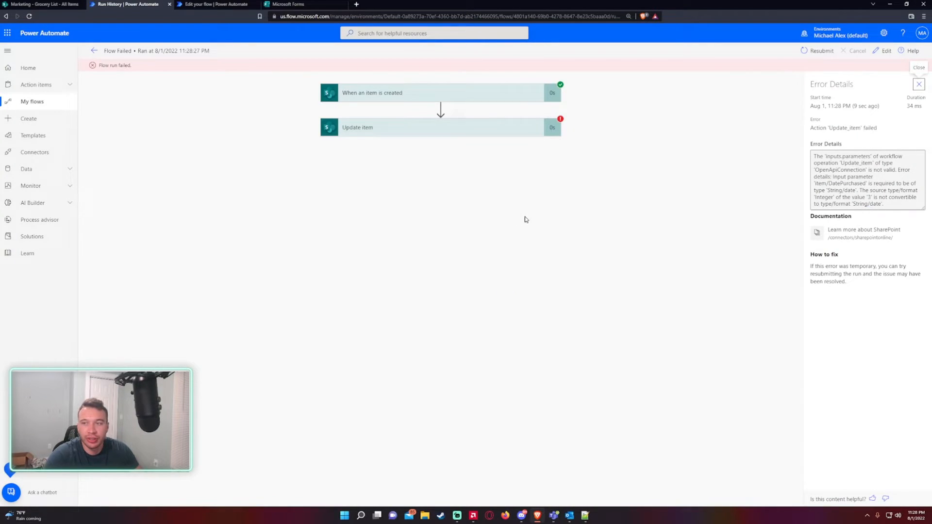
pyautogui.moveTo(486, 125)
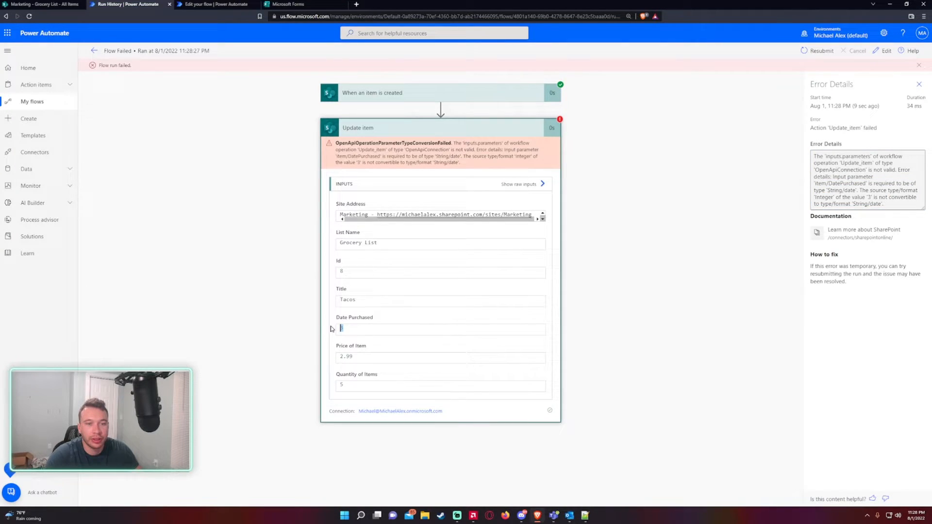
pyautogui.click(93, 51)
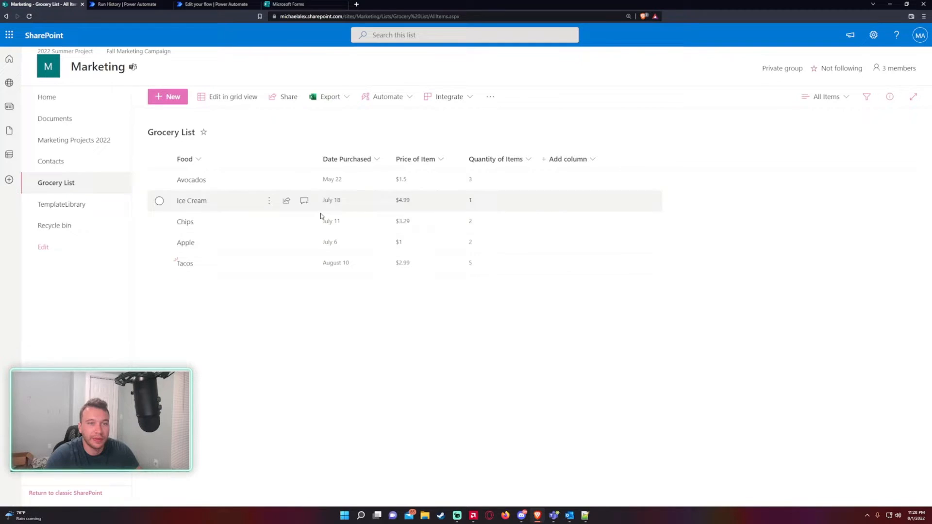
pyautogui.click(129, 4)
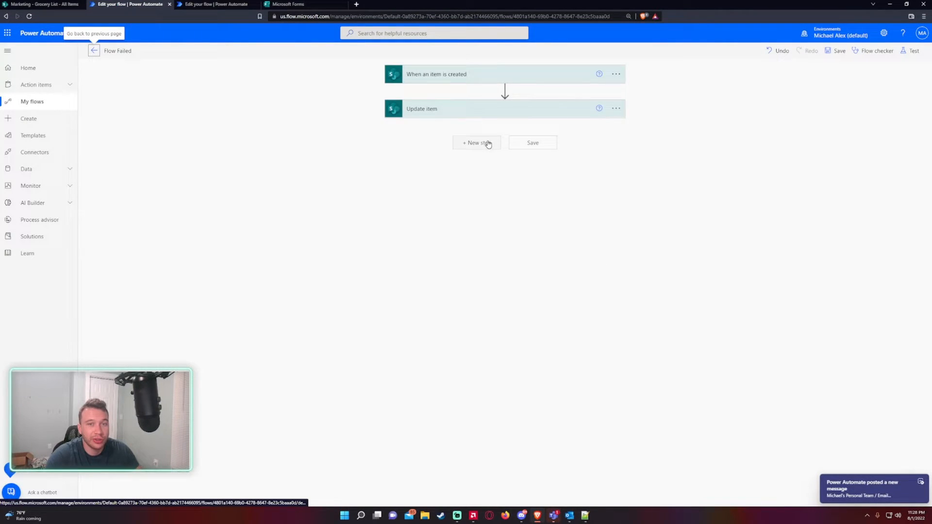
# - Add a Send an email (V2) step after Update item addressed to the suggested recipient
pyautogui.click(476, 143)
pyautogui.write('email')
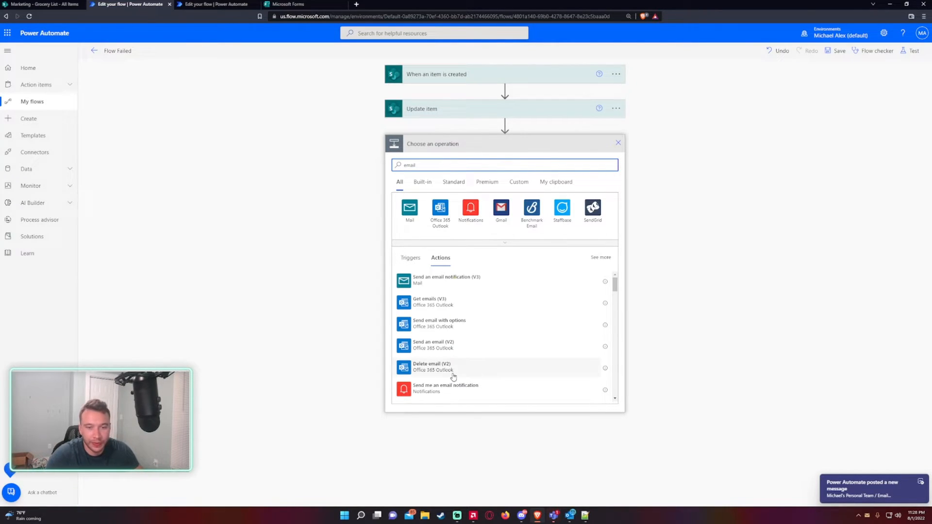
pyautogui.click(433, 345)
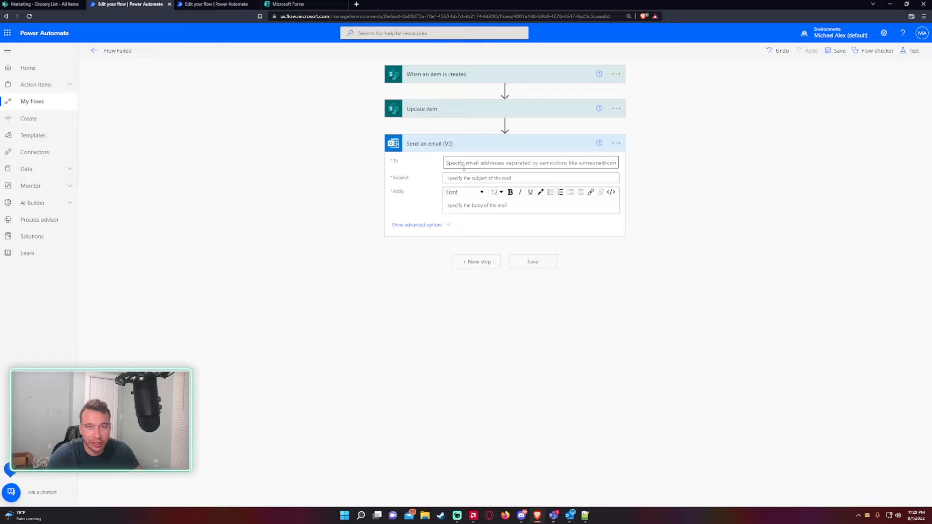
pyautogui.click(529, 162)
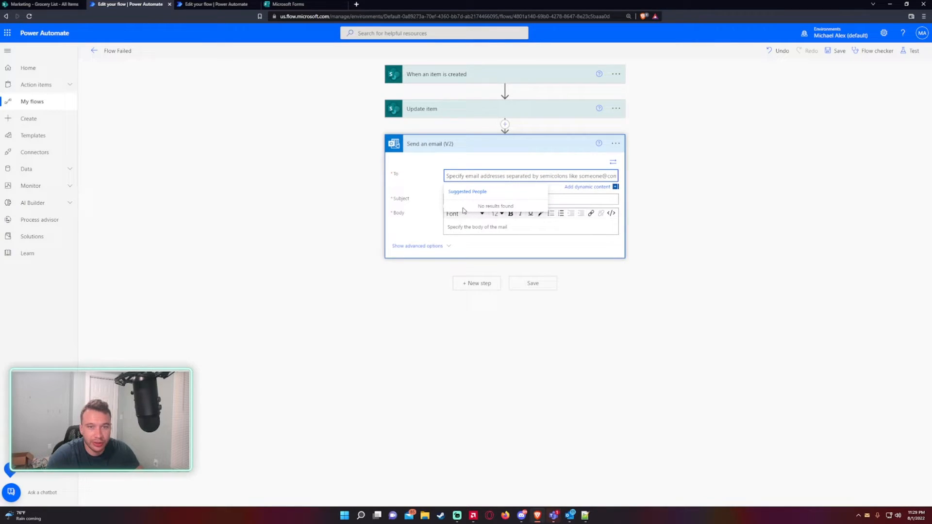
pyautogui.click(482, 191)
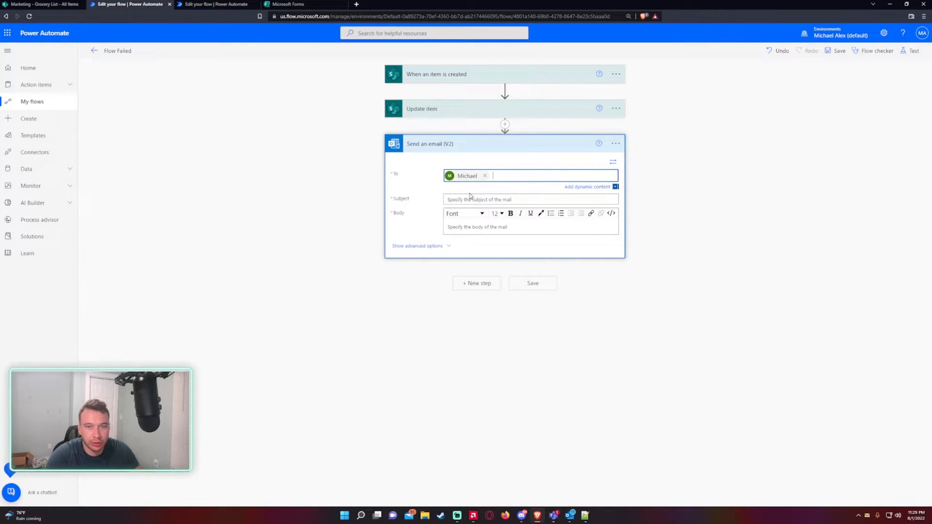
# - Write the 'Flow Failed' subject and failure body and insert a utcNow() timestamp expression
pyautogui.write('Flow Failed:')
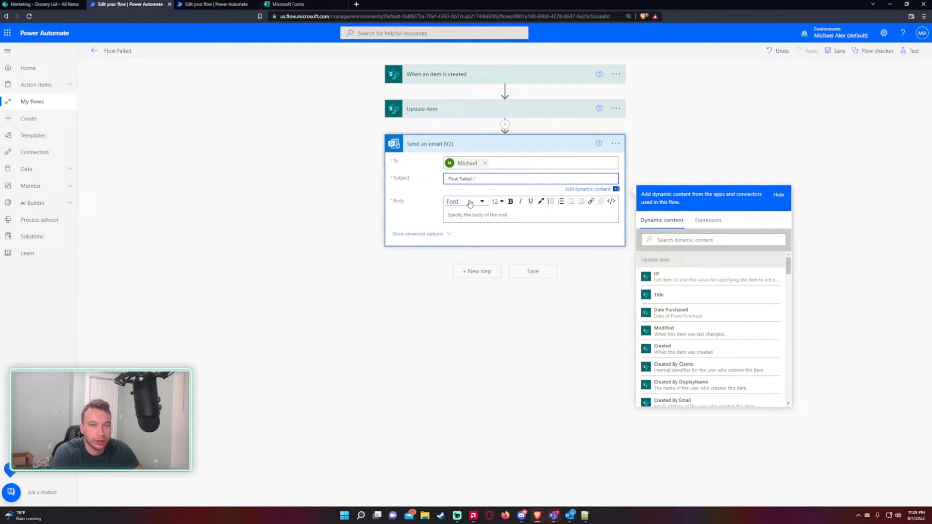
pyautogui.write('Flow')
pyautogui.click(531, 215)
pyautogui.write('Hi,')
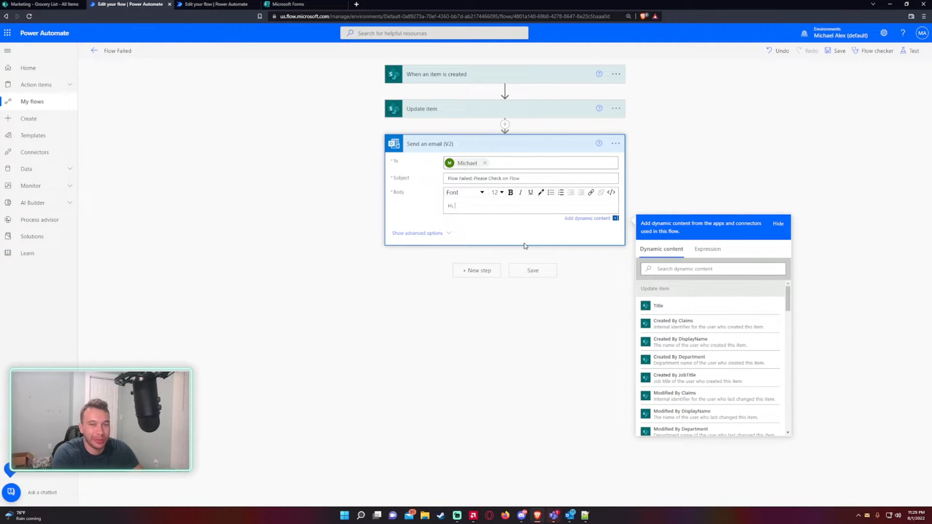
pyautogui.write('A flow has failed! Please')
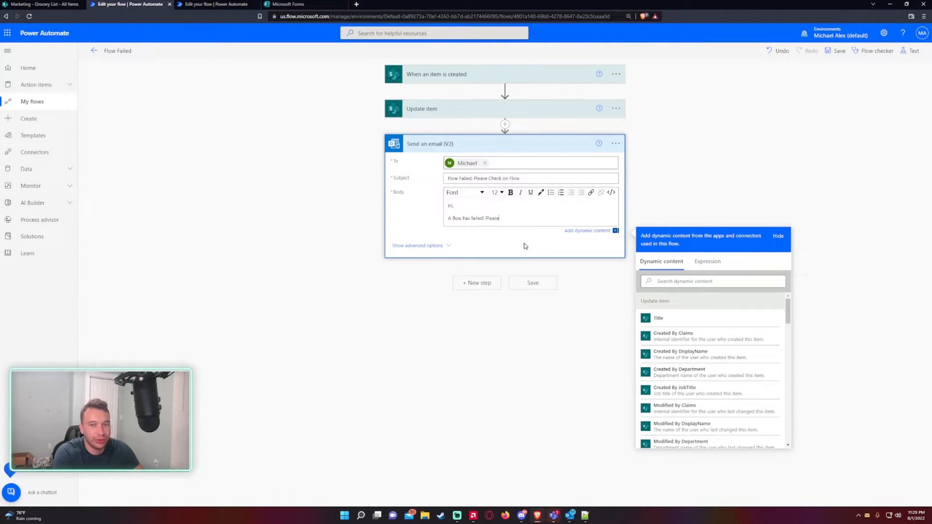
pyautogui.write("Check it out 'Flow")
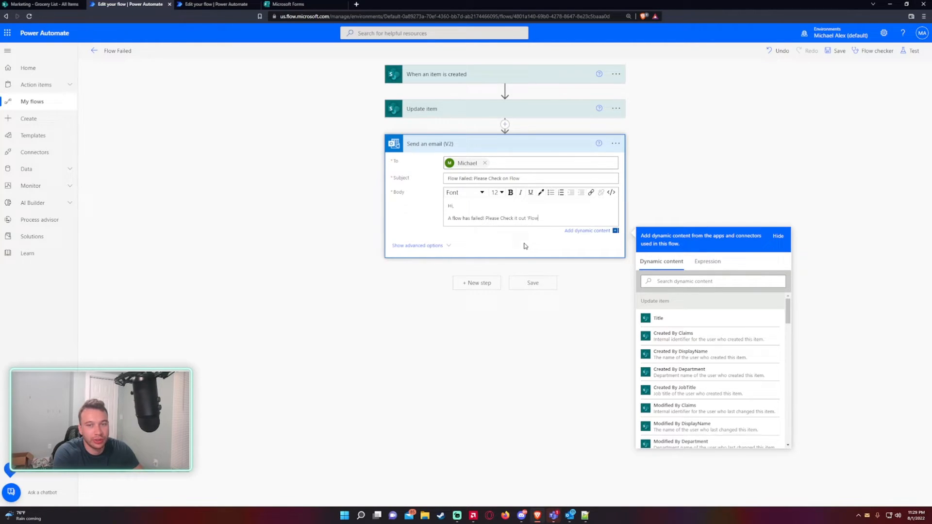
pyautogui.write("Failed'.")
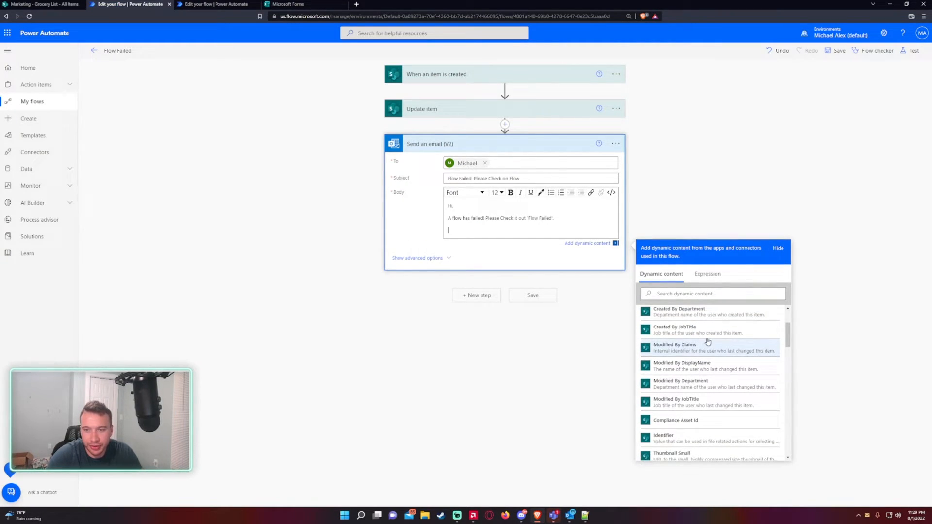
pyautogui.scroll(-3)
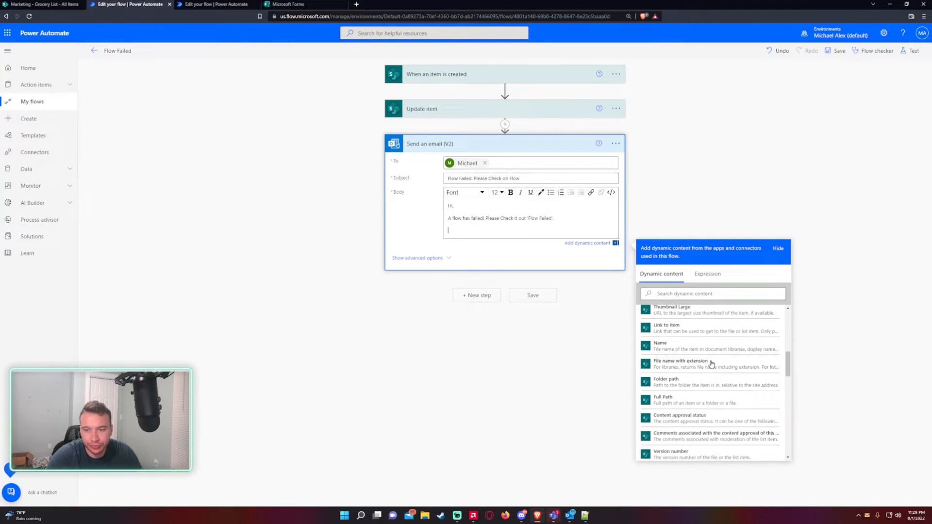
pyautogui.click(708, 274)
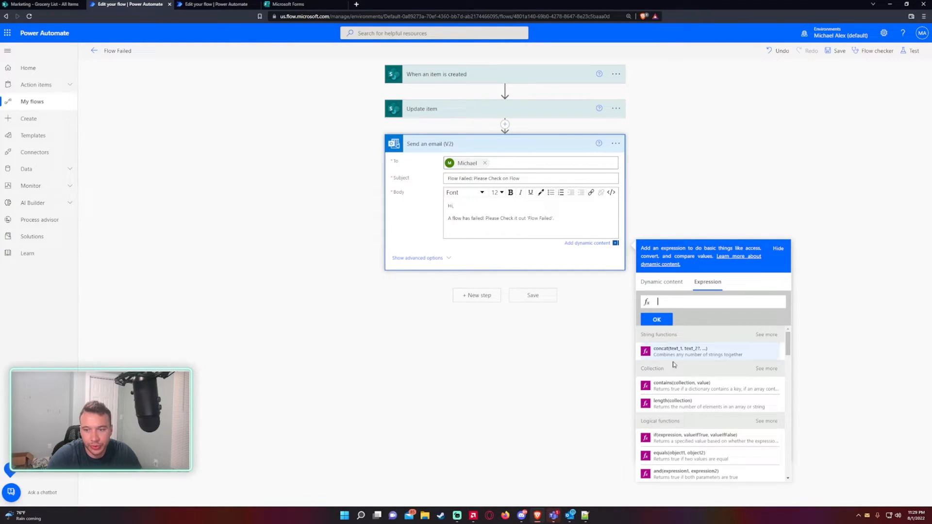
pyautogui.write('utc')
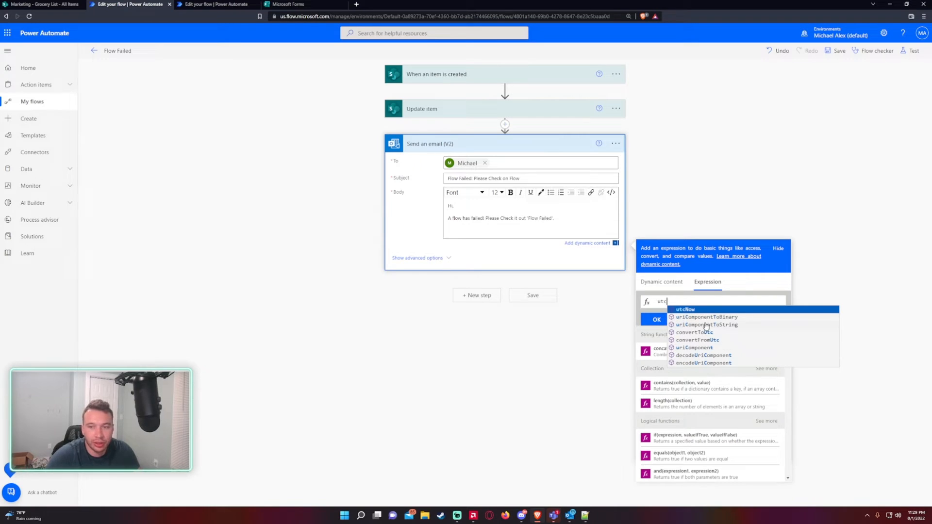
pyautogui.click(657, 319)
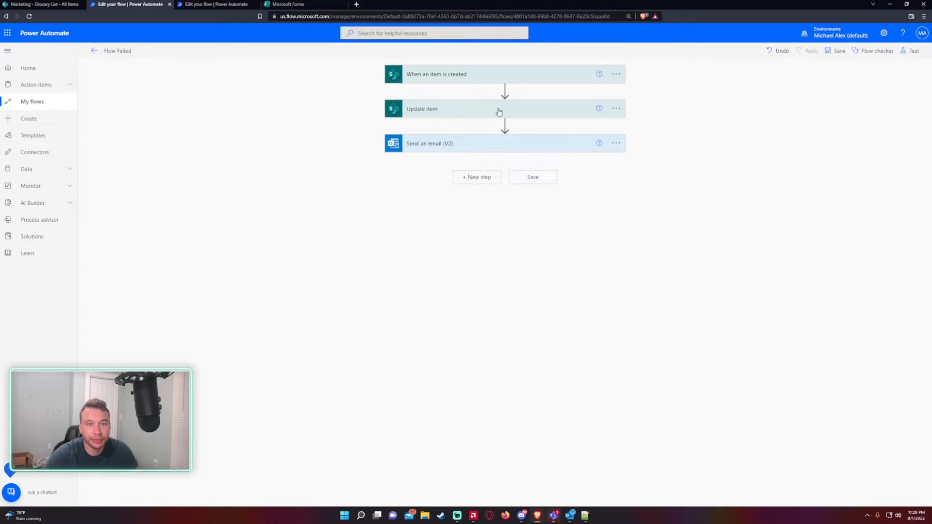
pyautogui.moveTo(464, 147)
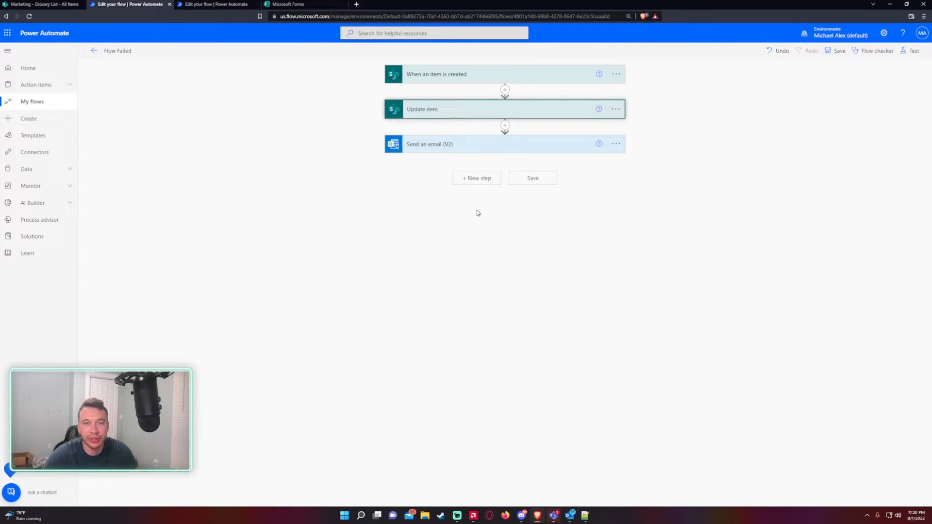
# - Configure the email step to run only when Update item has failed, and save the flow
pyautogui.click(616, 144)
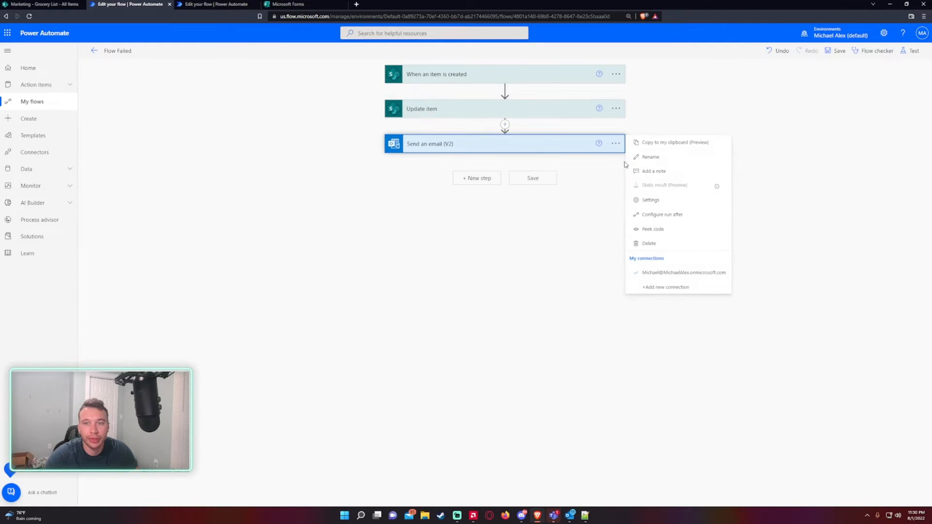
pyautogui.click(616, 143)
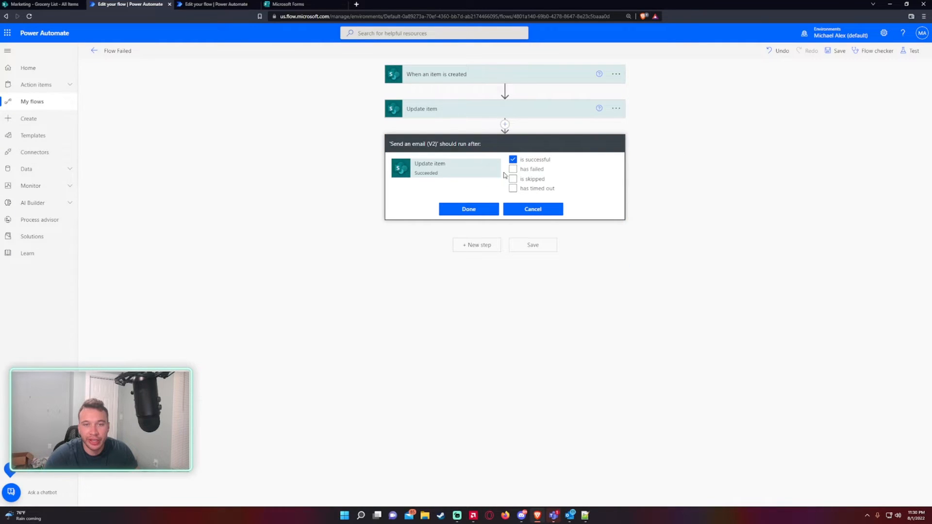
pyautogui.moveTo(403, 115)
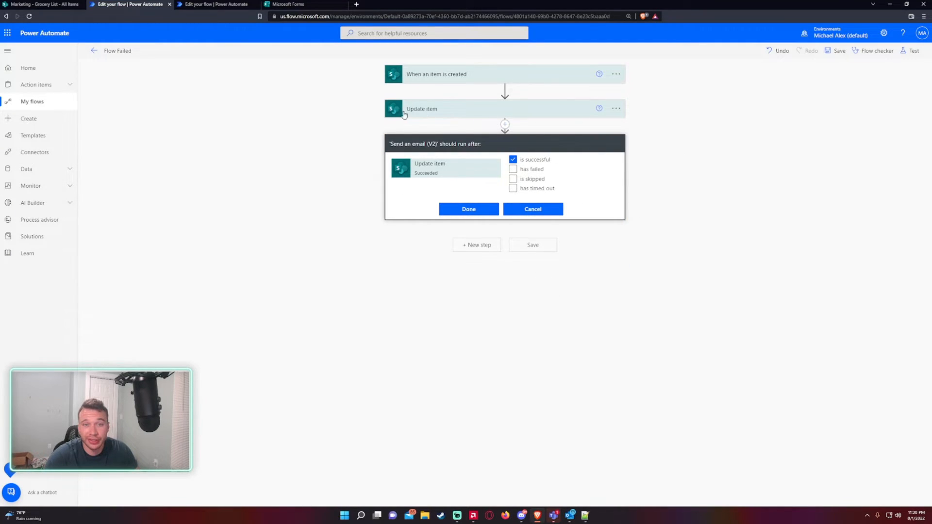
pyautogui.moveTo(463, 108)
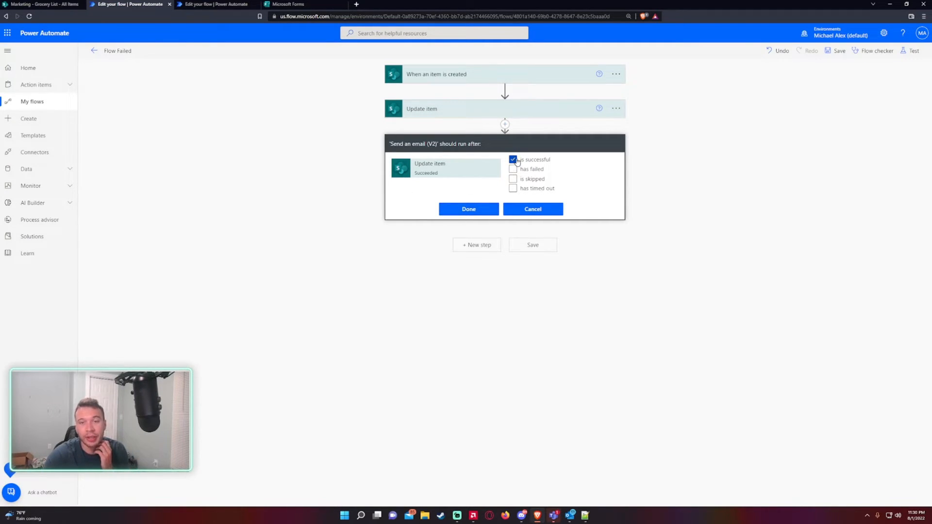
pyautogui.click(513, 169)
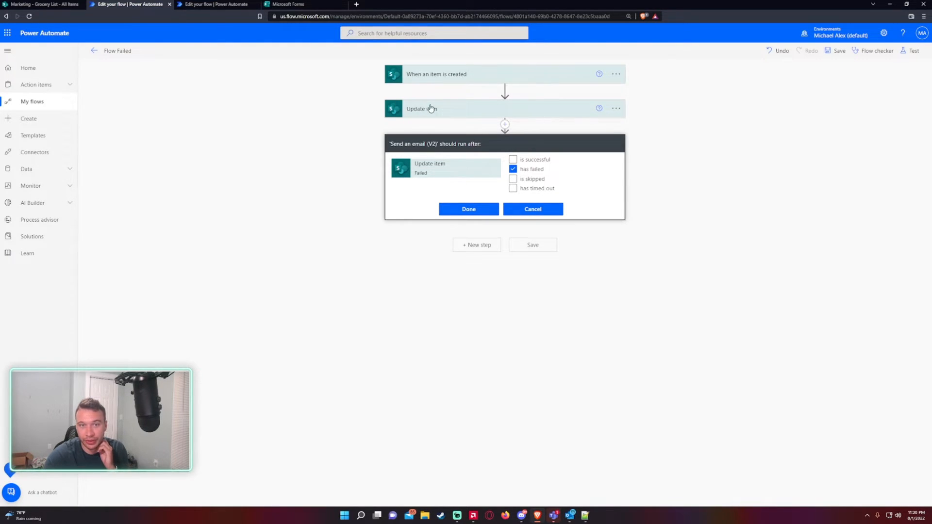
pyautogui.moveTo(451, 184)
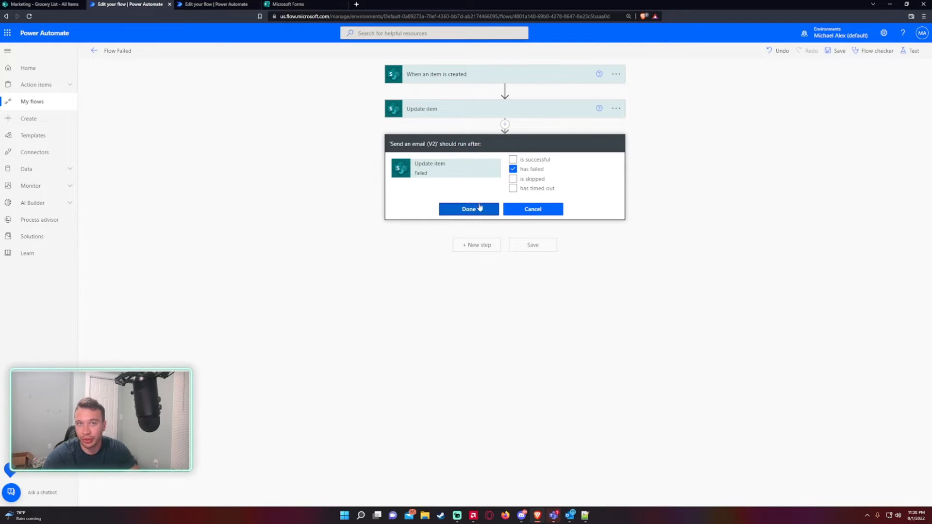
pyautogui.click(512, 159)
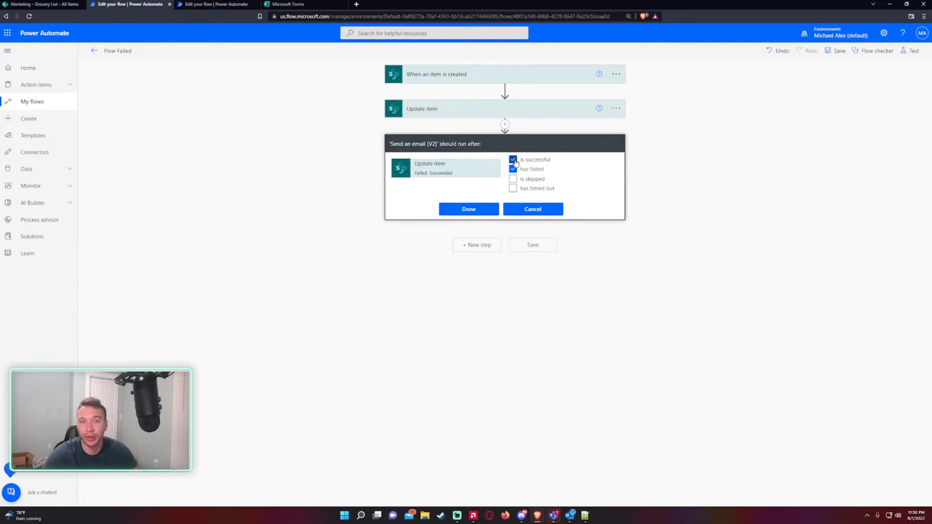
pyautogui.click(513, 159)
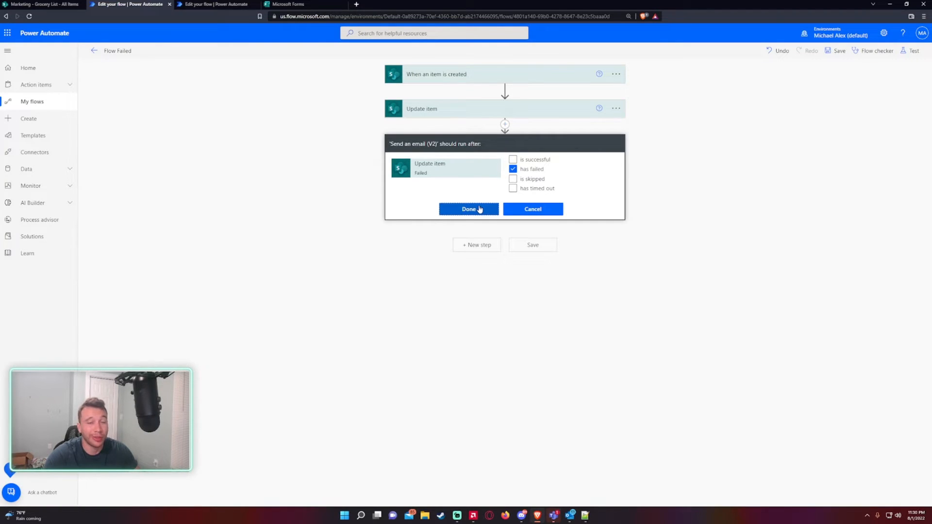
pyautogui.click(468, 209)
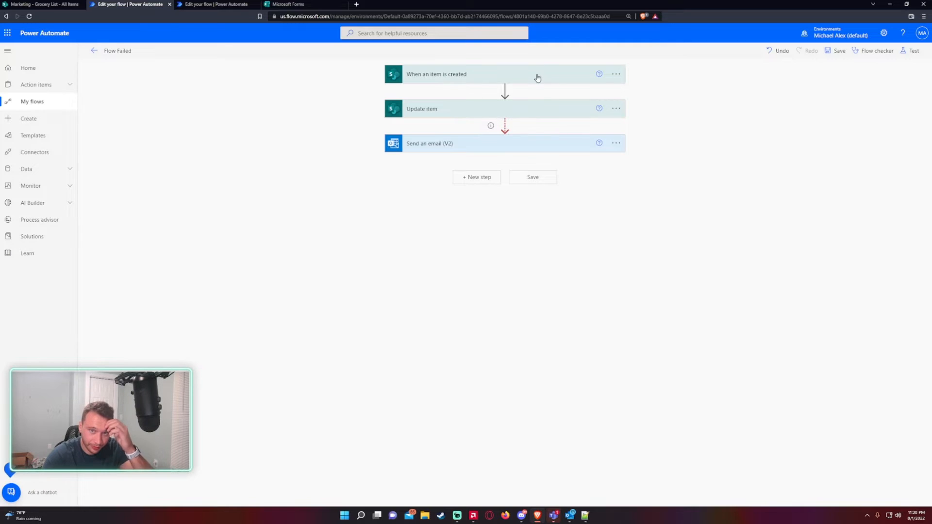
pyautogui.moveTo(531, 113)
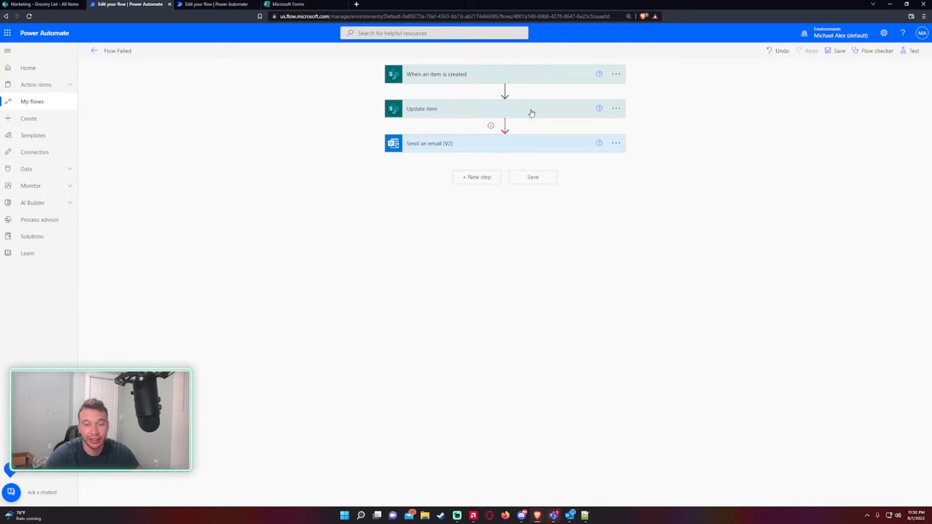
pyautogui.click(533, 177)
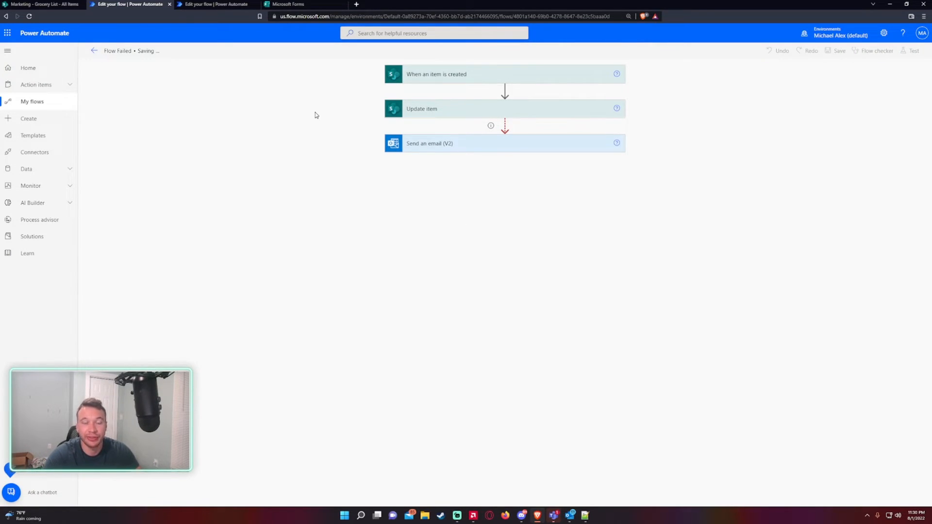
# - Add a Cereal item bought 8/6/2022 at 3.99, quantity 4, to the Grocery List
pyautogui.click(41, 4)
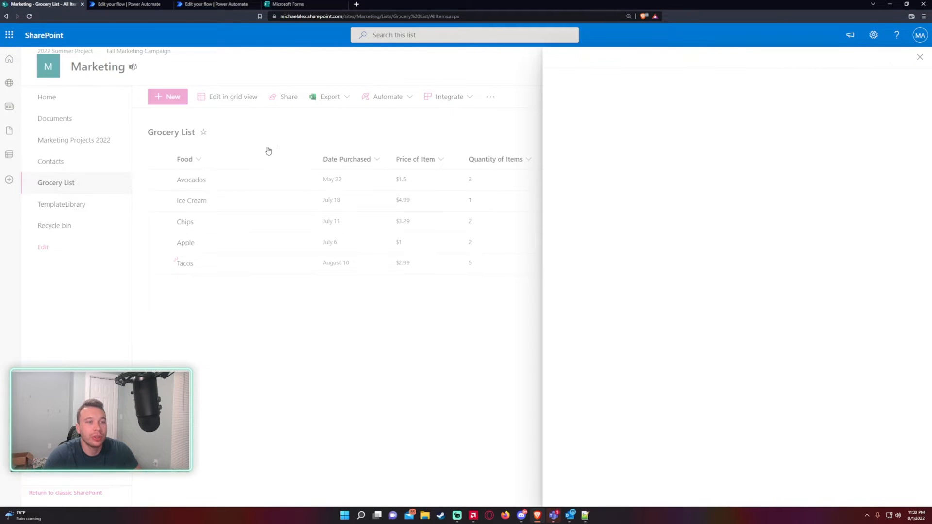
pyautogui.click(168, 96)
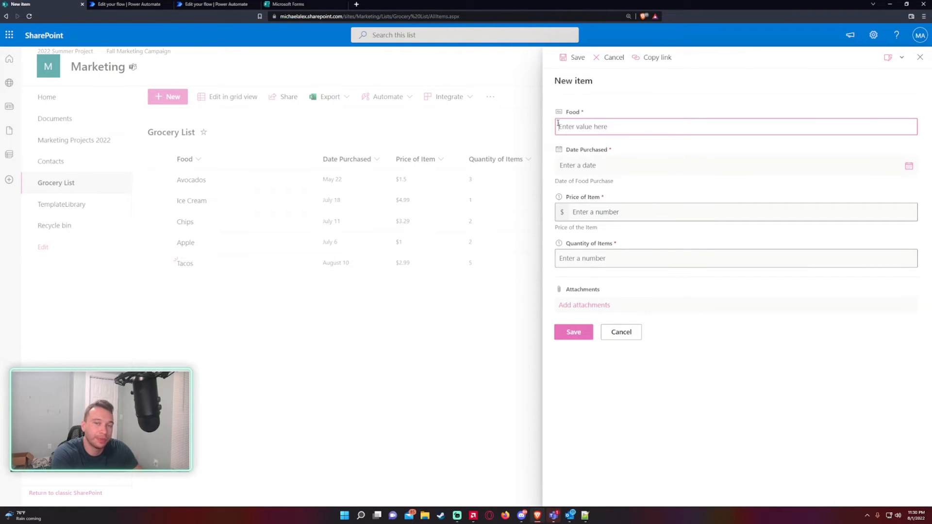
pyautogui.write('Cereal')
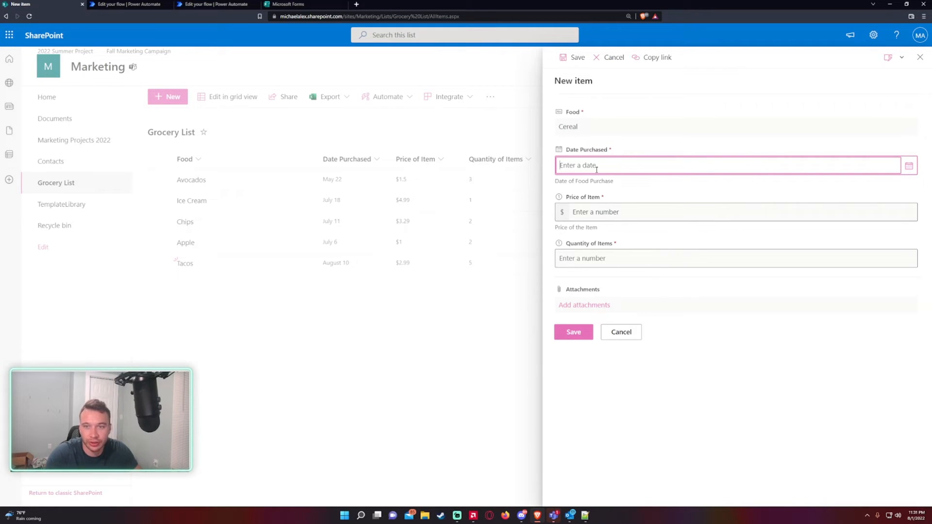
pyautogui.click(909, 165)
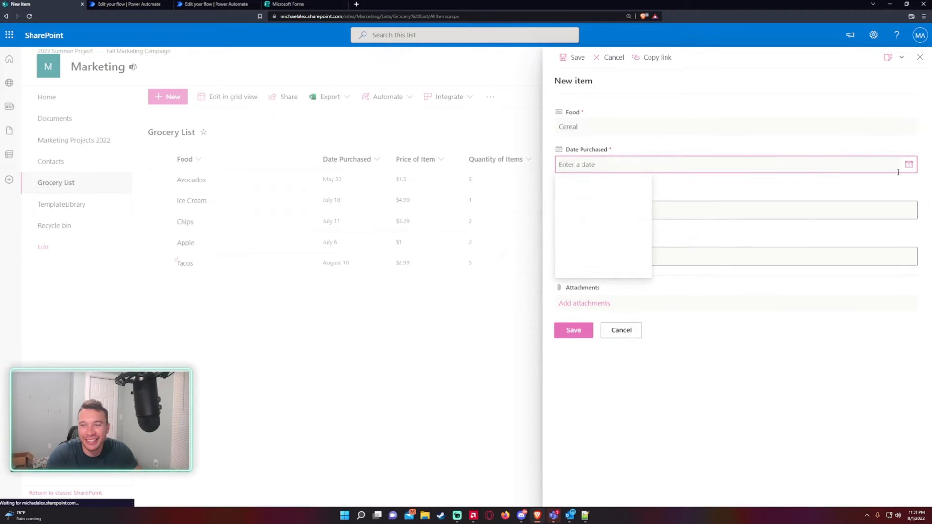
pyautogui.write('8/6/2022')
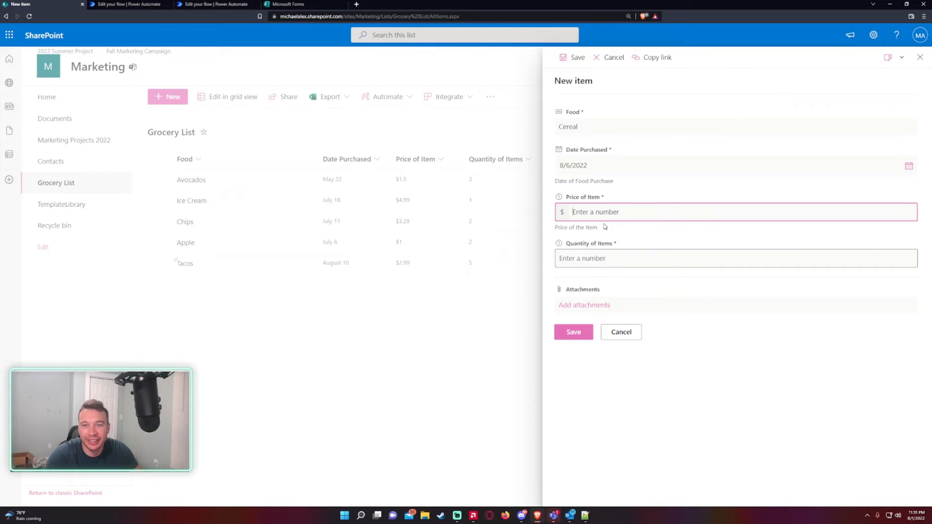
pyautogui.write('3.99')
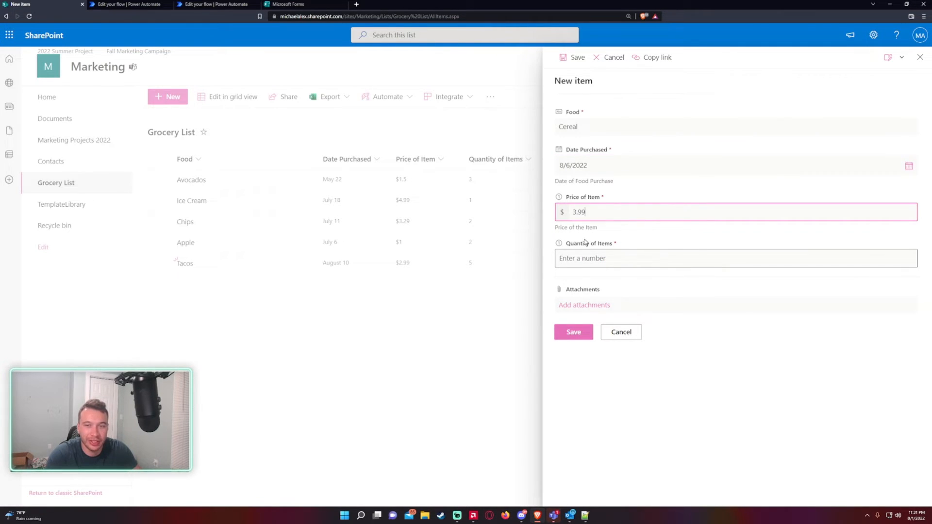
pyautogui.write('4')
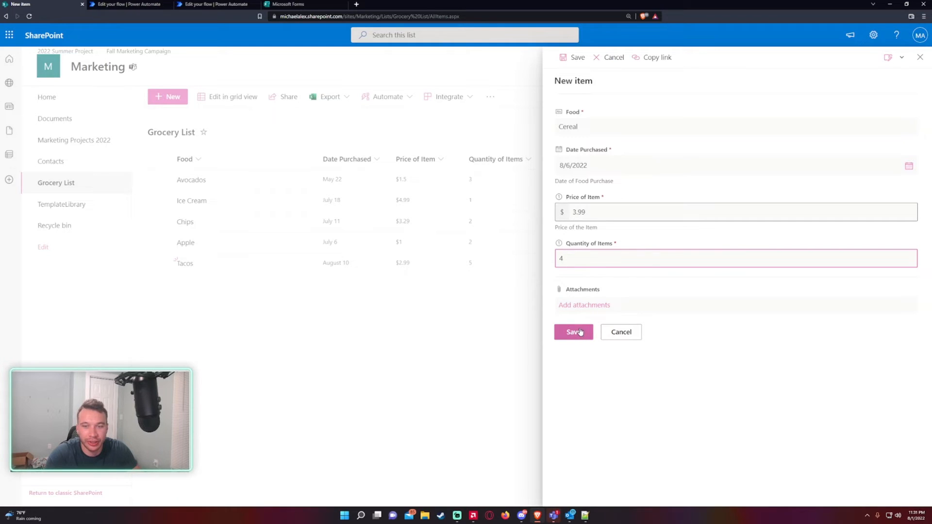
pyautogui.click(573, 333)
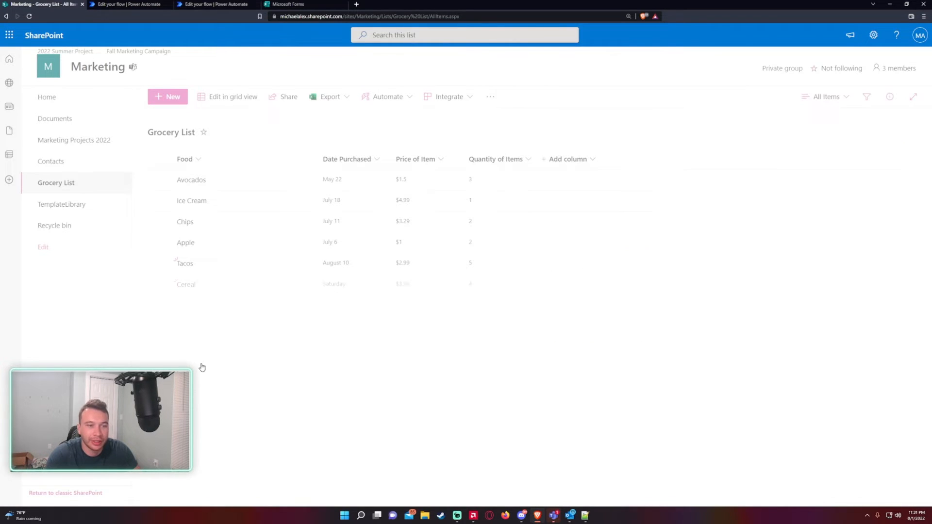
# - Return to the Flow Failed details page to check its run history
pyautogui.click(129, 4)
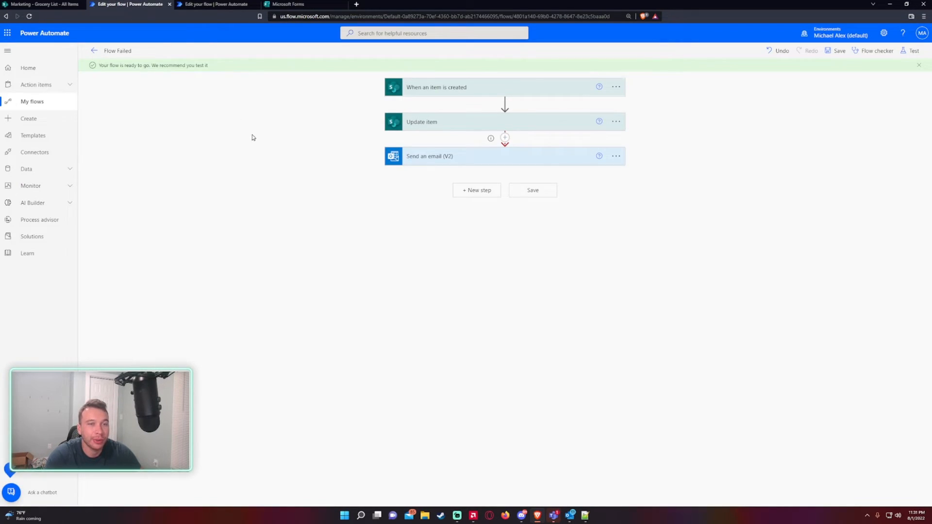
pyautogui.click(93, 50)
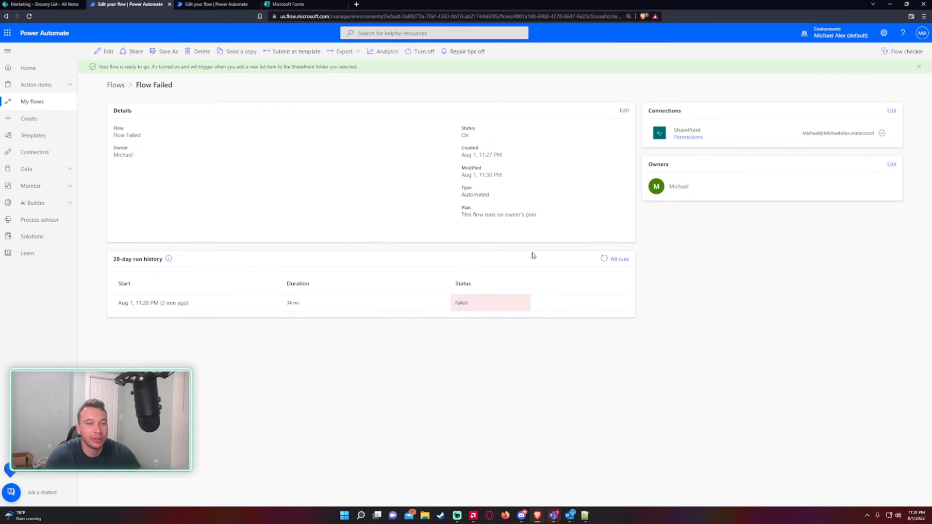
pyautogui.moveTo(592, 446)
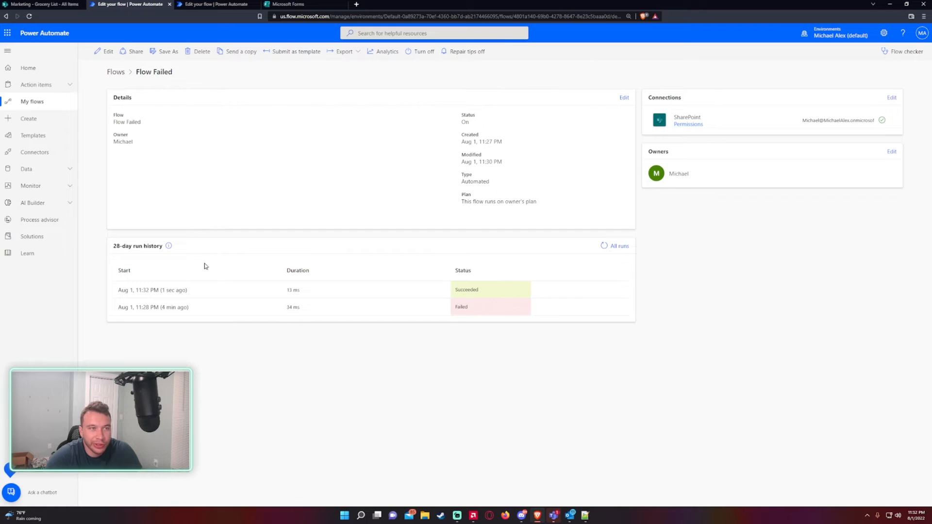
pyautogui.moveTo(340, 172)
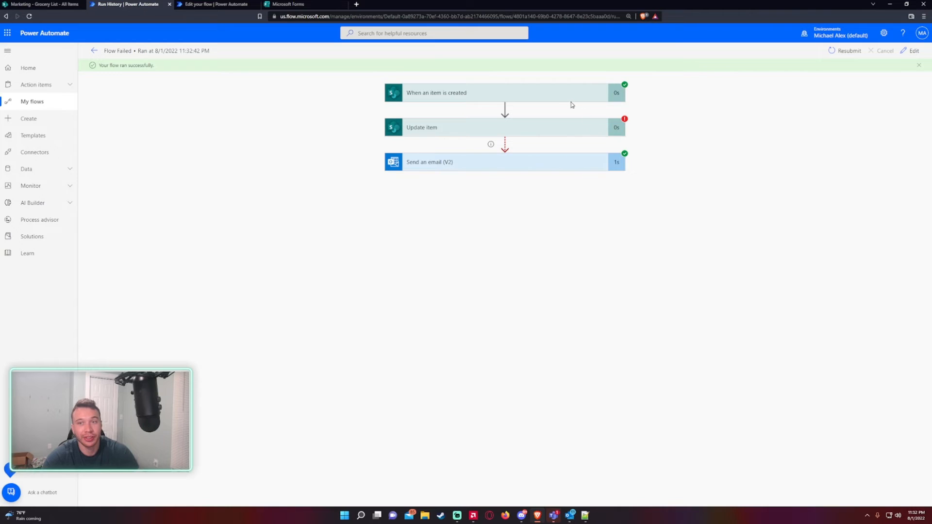
pyautogui.moveTo(621, 140)
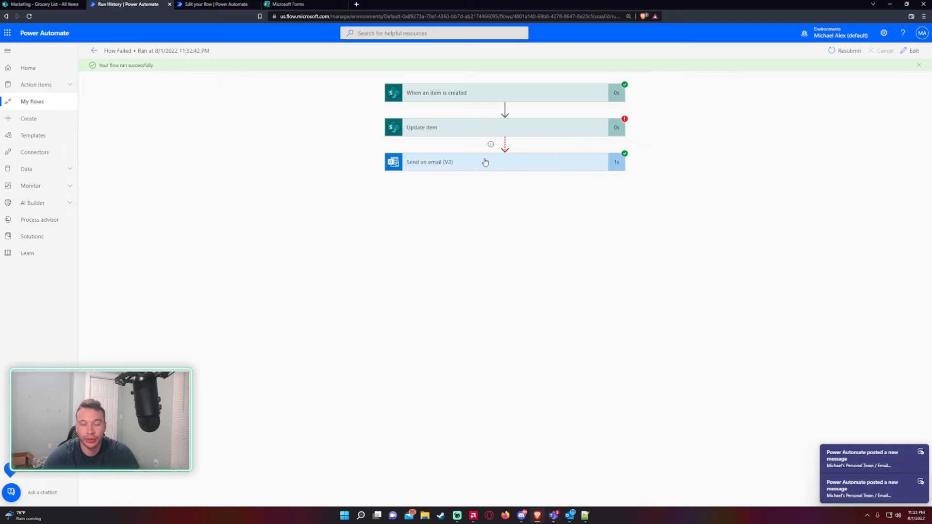
pyautogui.moveTo(561, 202)
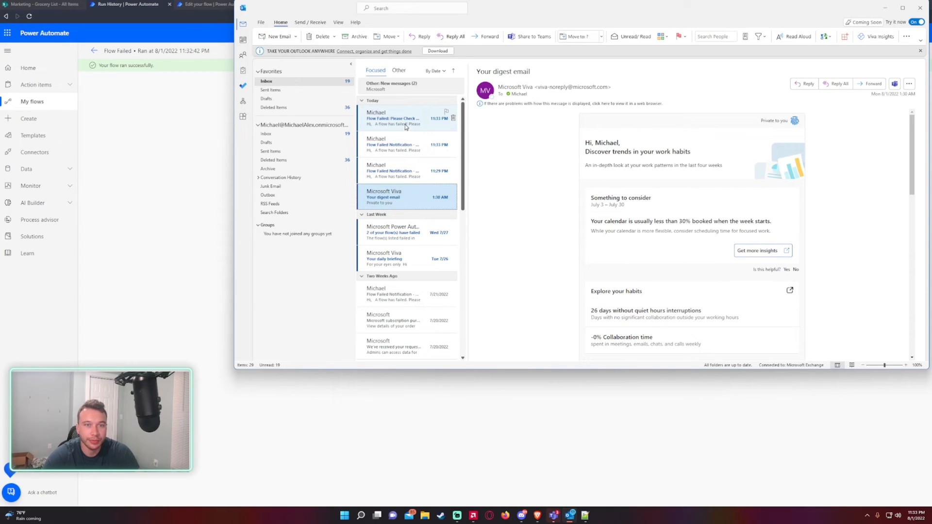
# - Read the newest 'Flow Failed: Please Check on Flow' email with its UTC timestamp
pyautogui.click(392, 118)
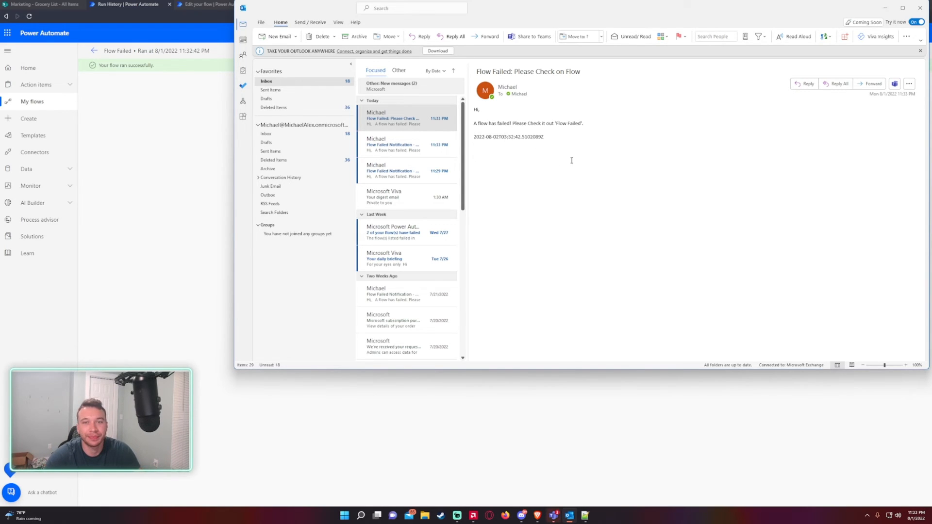
pyautogui.moveTo(381, 197)
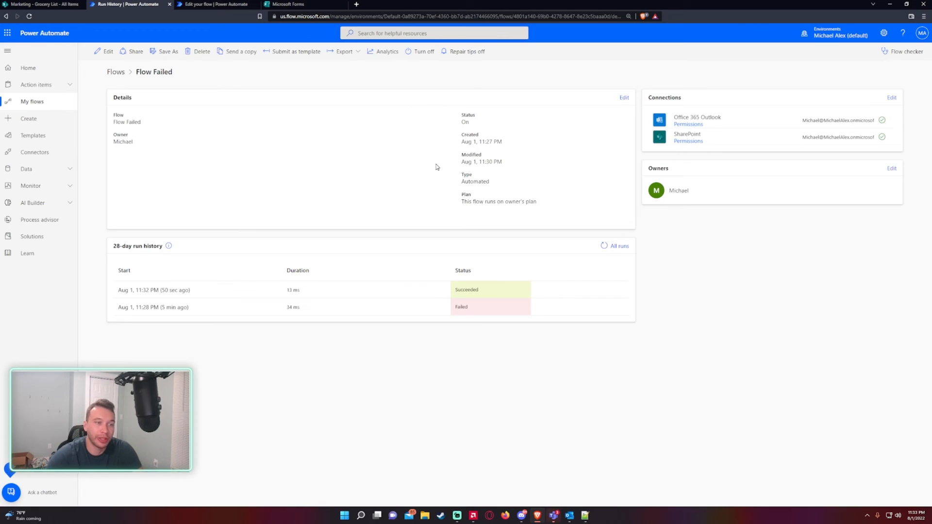
pyautogui.moveTo(521, 214)
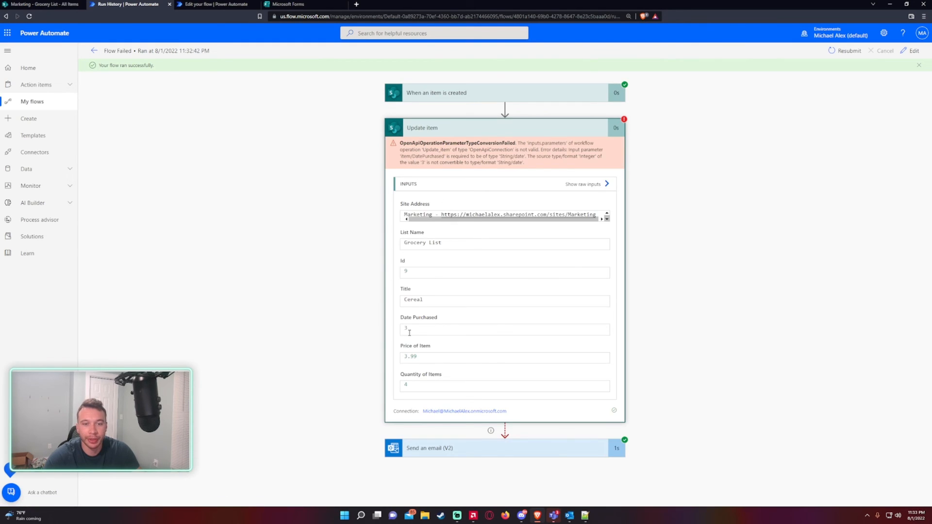
pyautogui.click(504, 329)
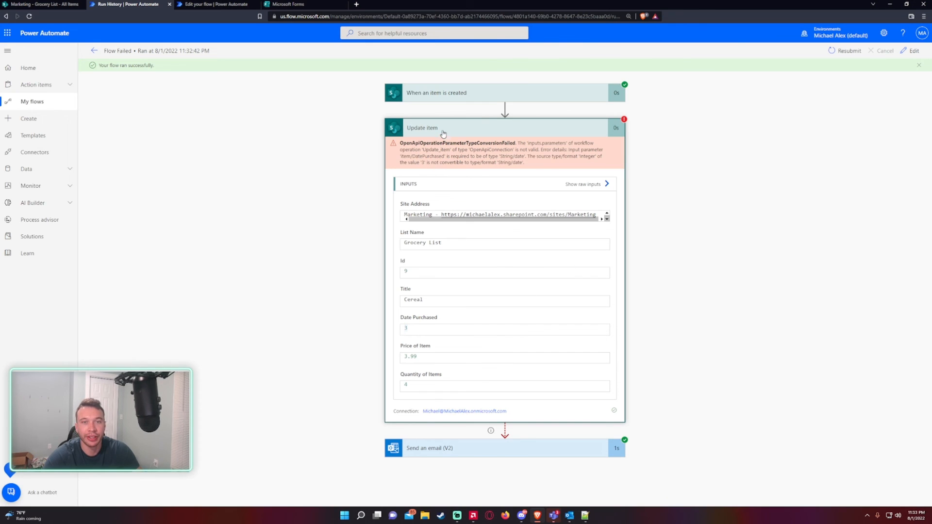
pyautogui.click(422, 128)
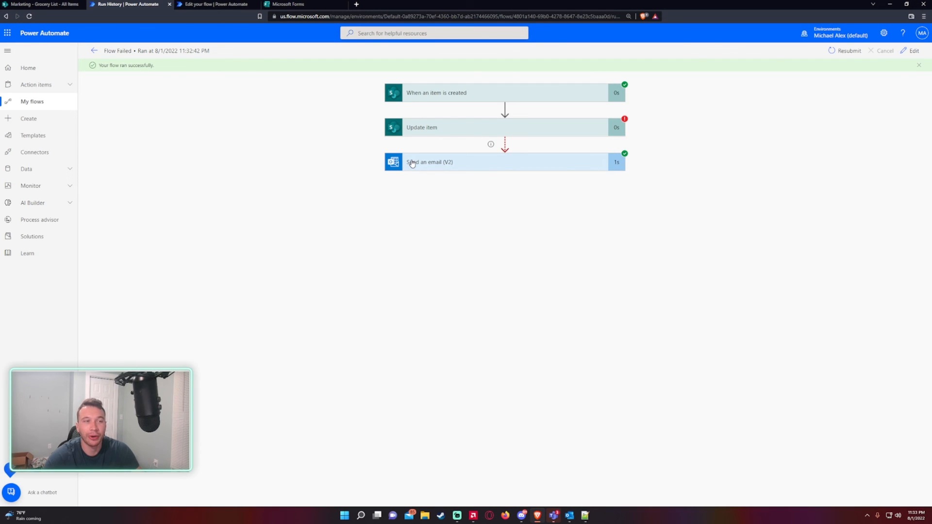
pyautogui.moveTo(168, 57)
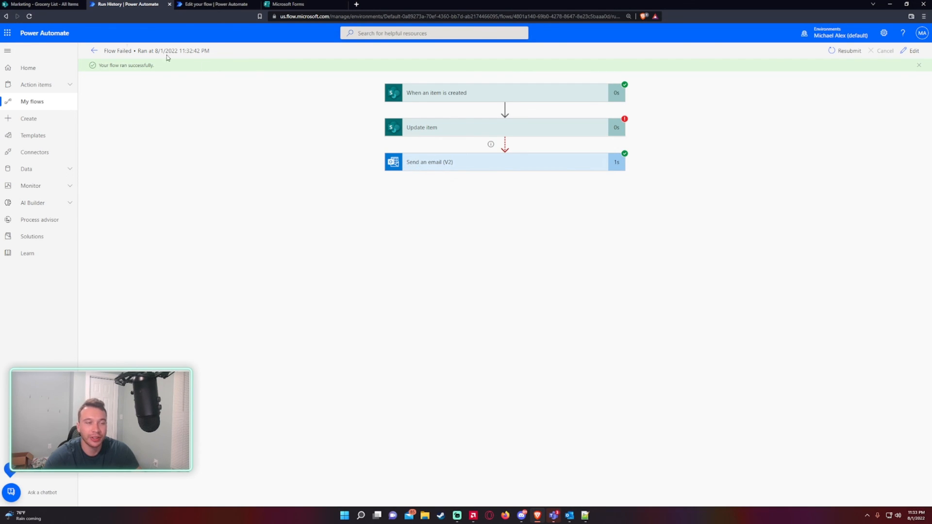
pyautogui.click(93, 51)
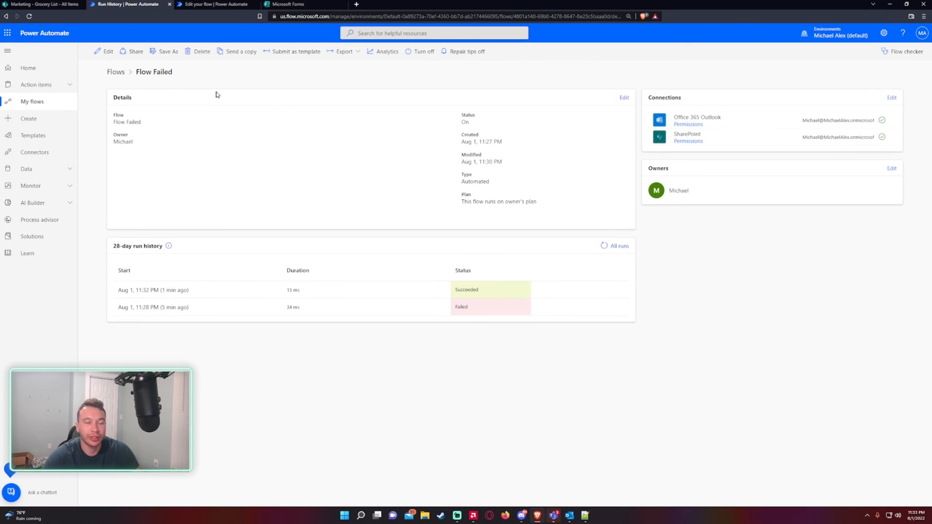
pyautogui.moveTo(204, 115)
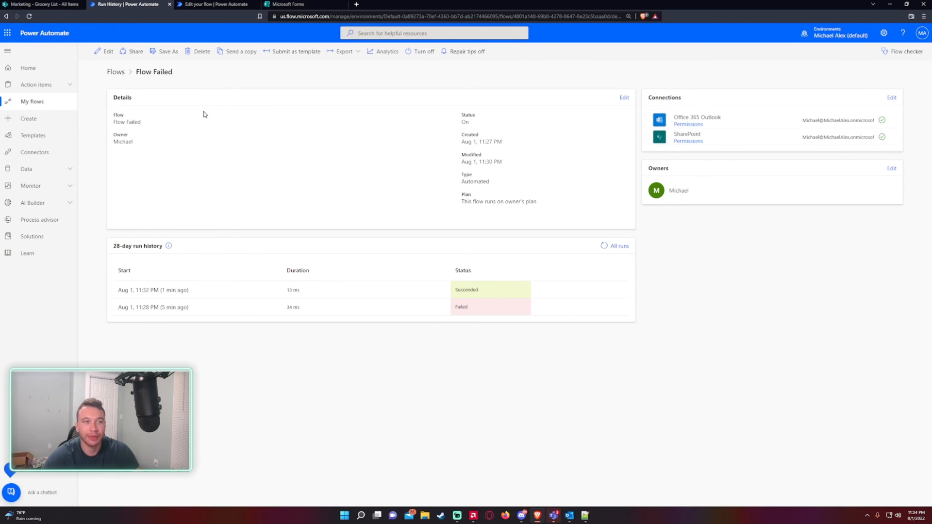